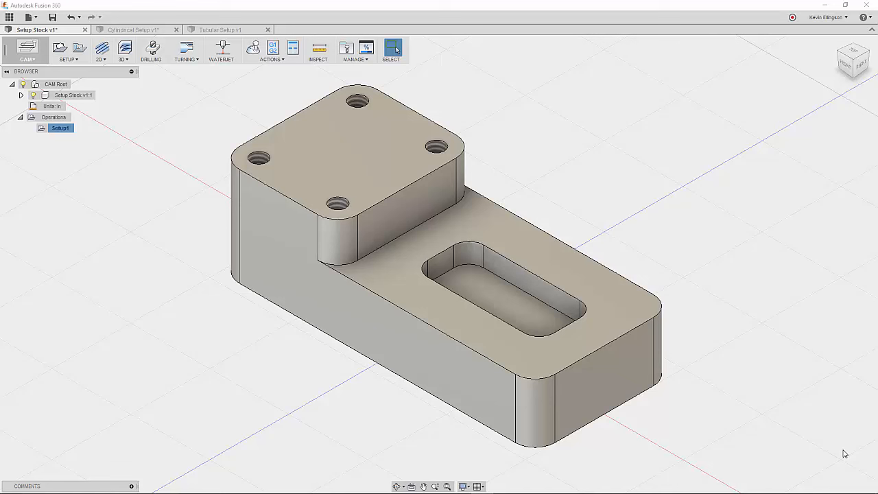
mouse_move(192, 390)
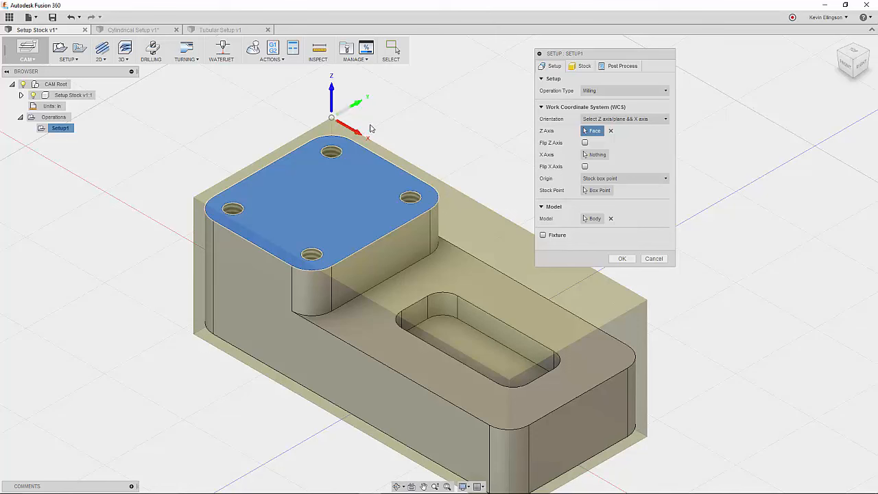
mouse_move(403, 128)
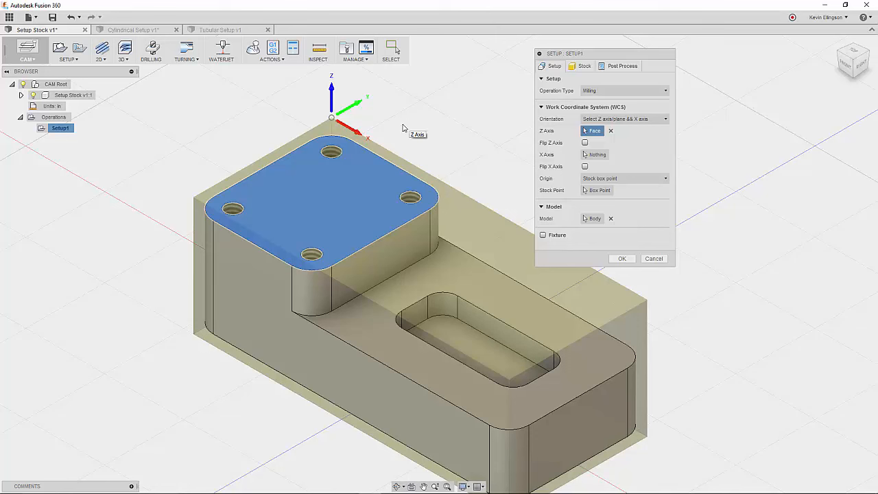
mouse_move(462, 114)
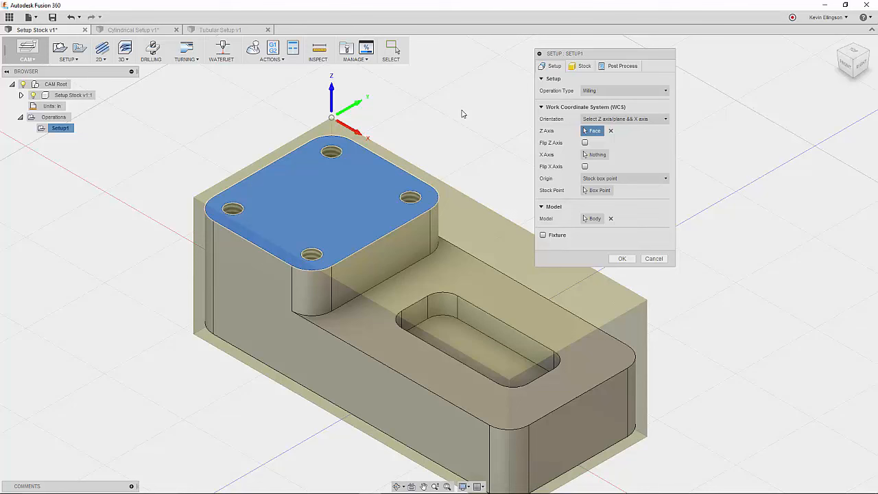
mouse_move(596, 75)
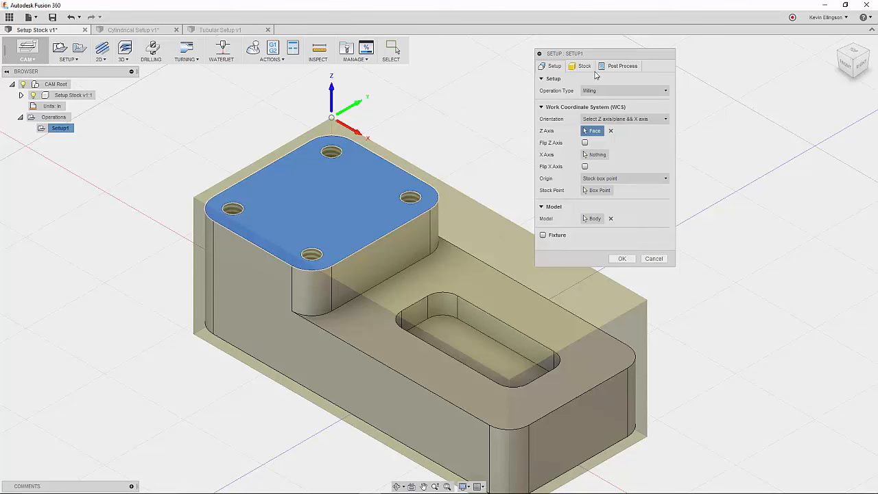
Show Setup1's centred 4 × 1.75 × 1.5 in fixed box stock from the front view
click(585, 66)
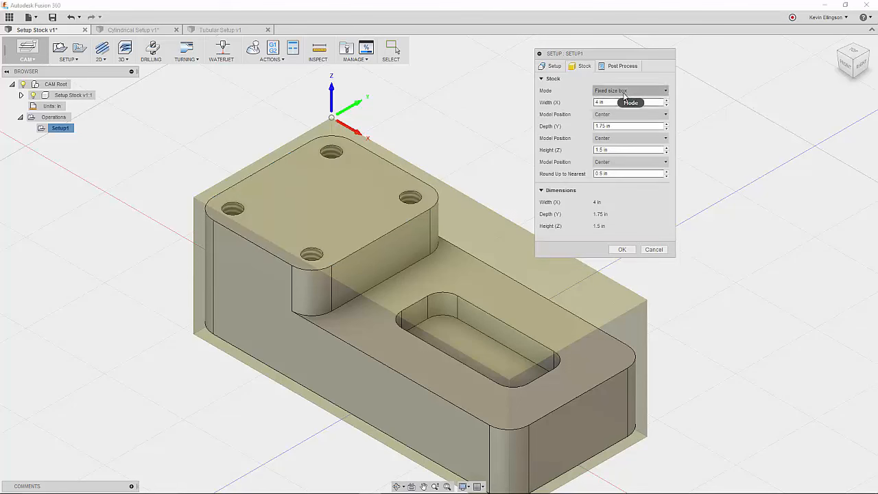
mouse_move(461, 95)
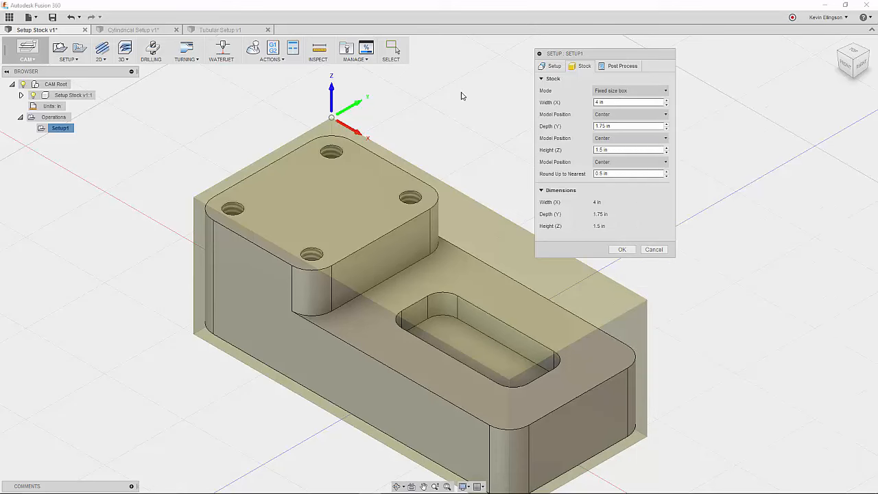
mouse_move(462, 96)
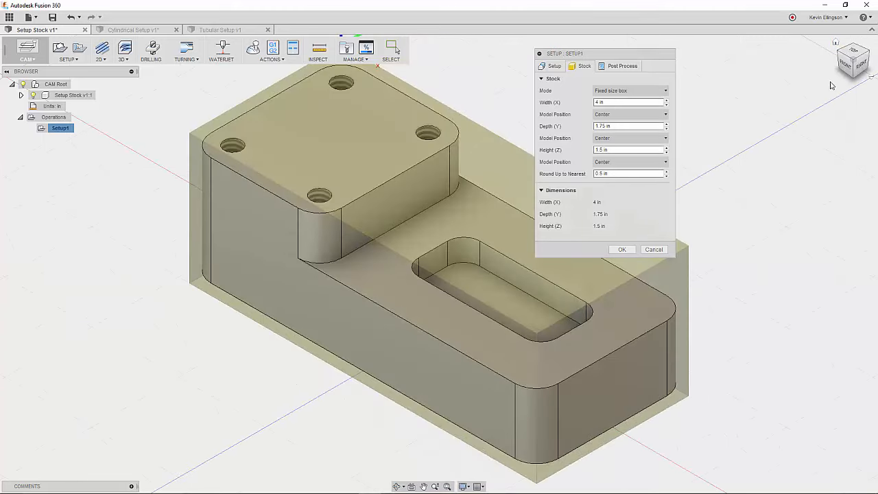
click(854, 59)
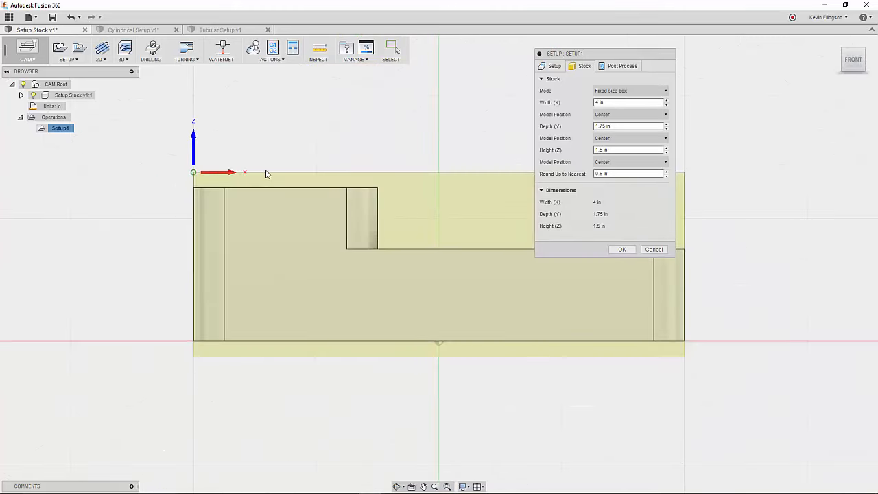
mouse_move(294, 206)
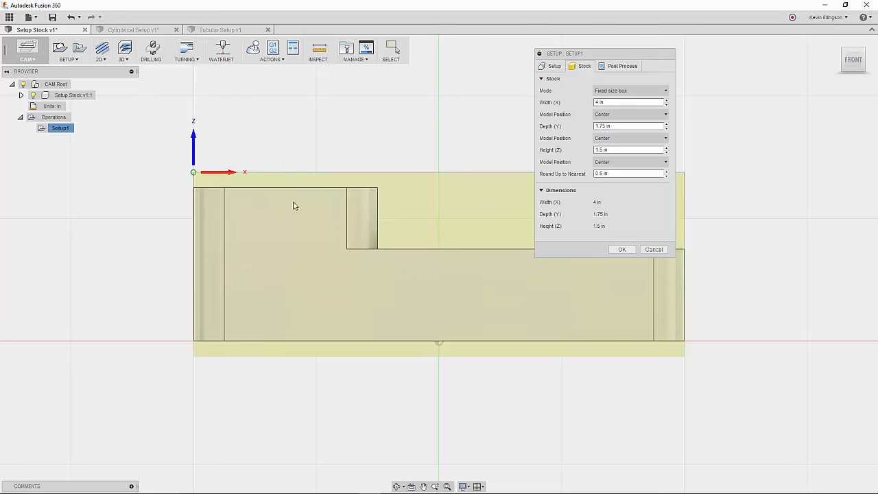
mouse_move(337, 171)
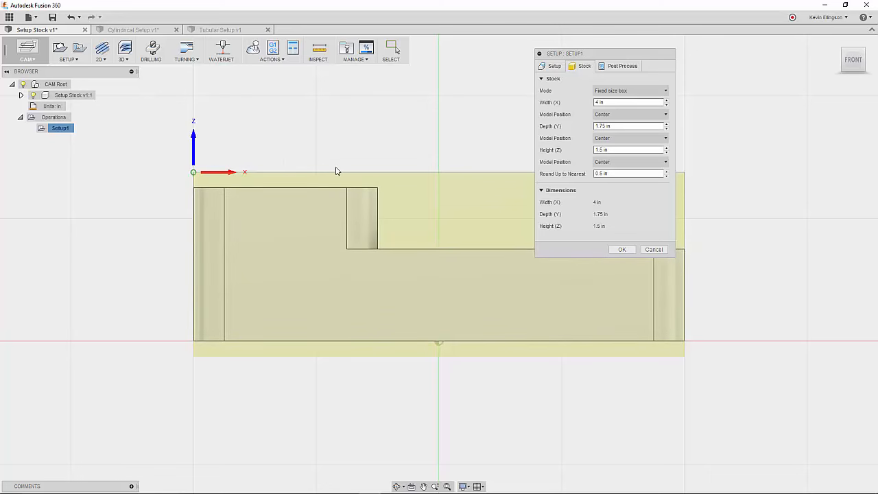
mouse_move(368, 314)
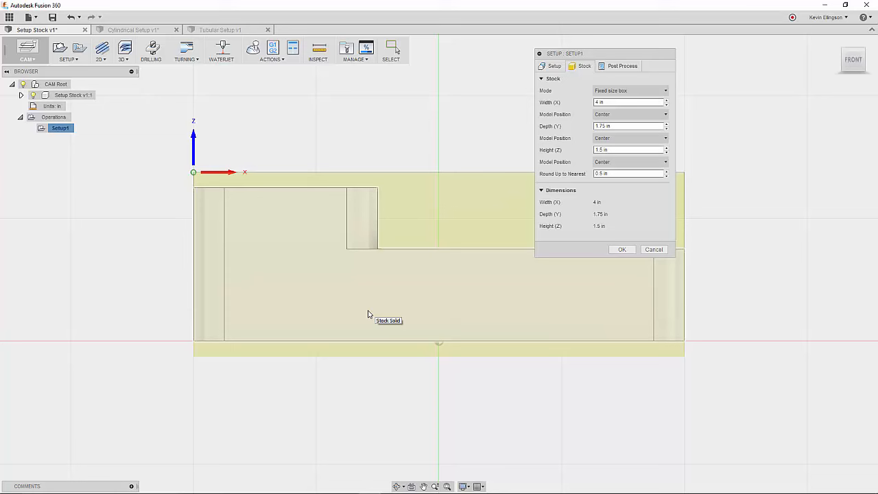
mouse_move(700, 243)
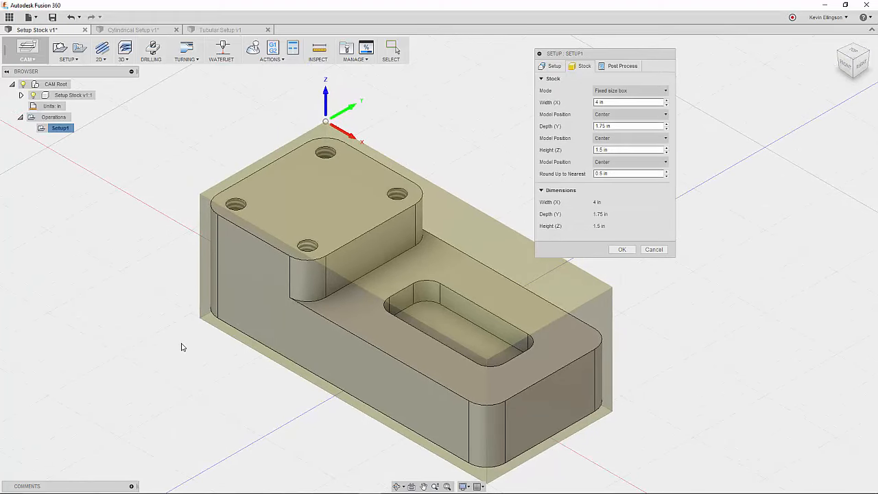
mouse_move(183, 330)
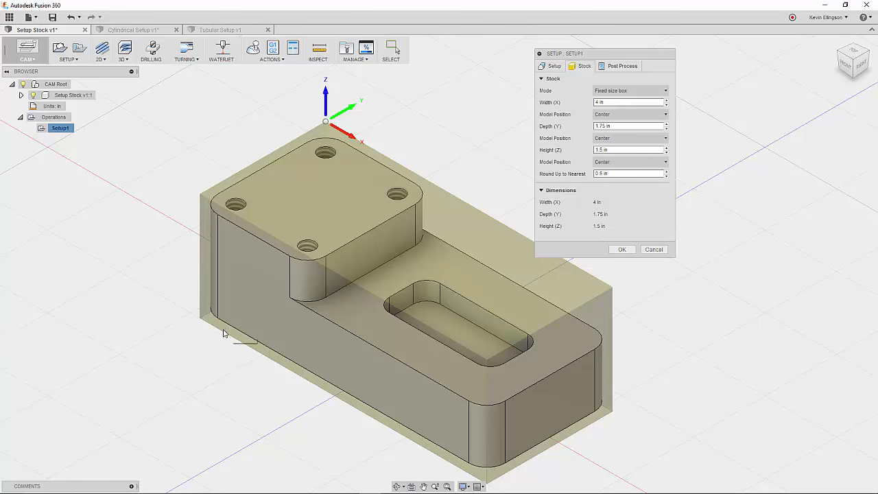
mouse_move(166, 183)
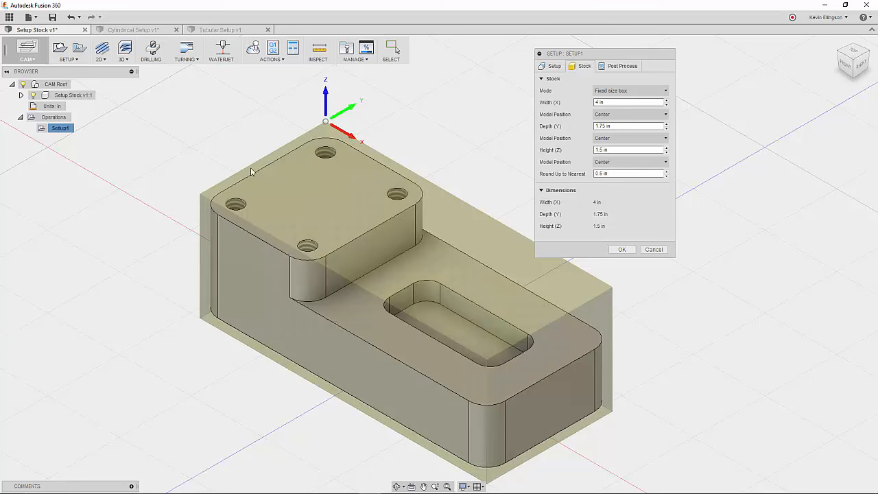
mouse_move(235, 178)
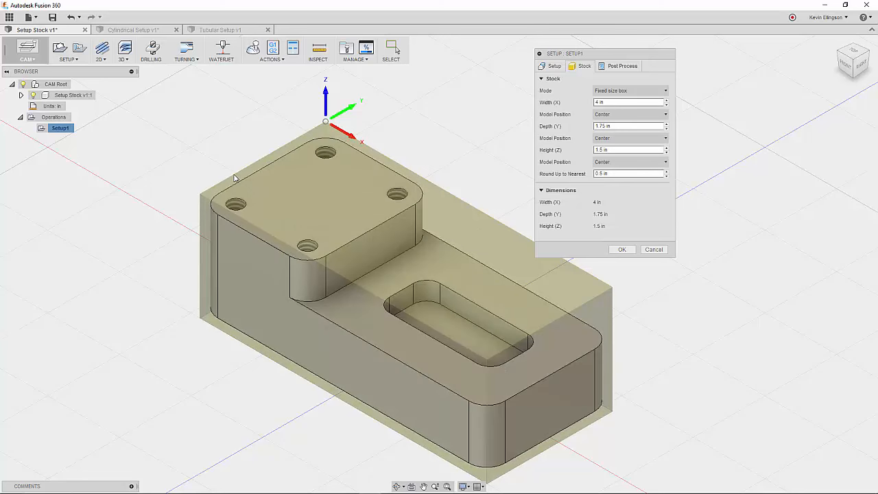
mouse_move(235, 180)
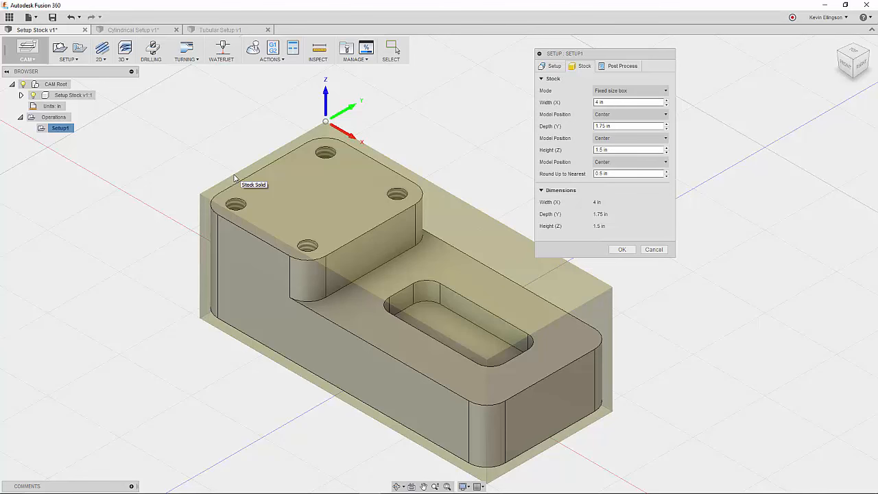
mouse_move(307, 391)
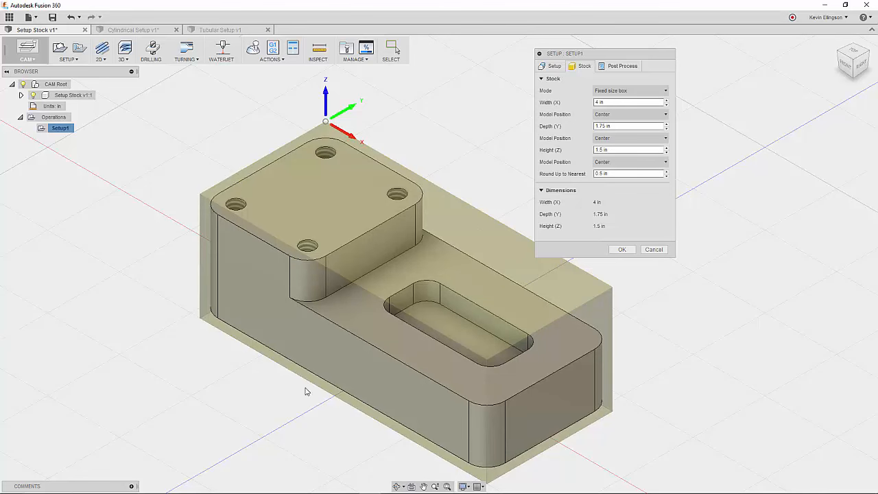
mouse_move(791, 251)
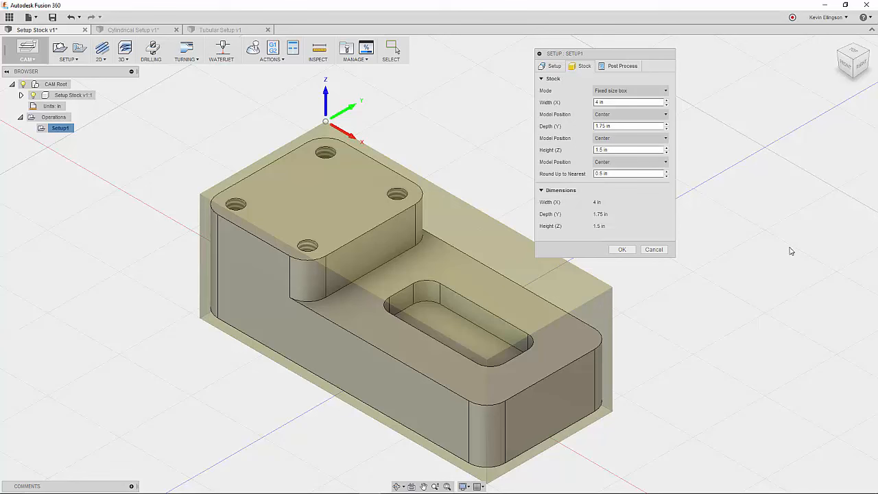
Change the stock width to 4.125 in and depth to 1.875 in
triple_click(628, 102)
text(4.125)
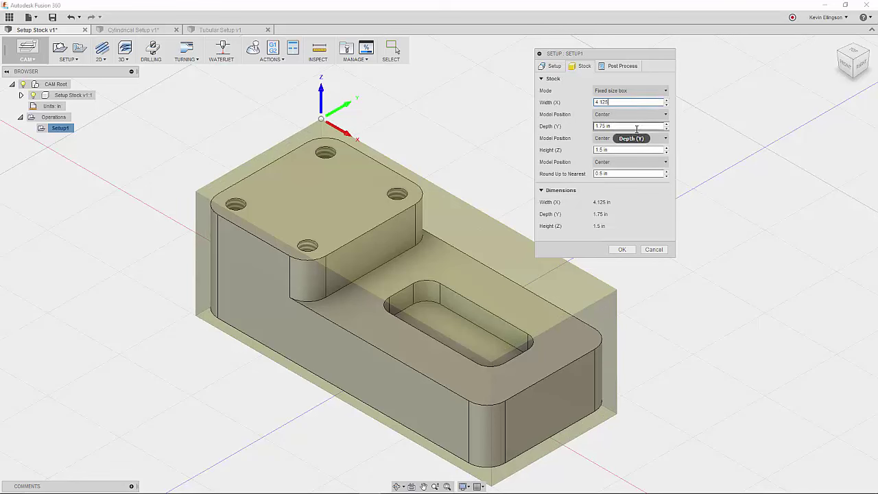
triple_click(628, 126)
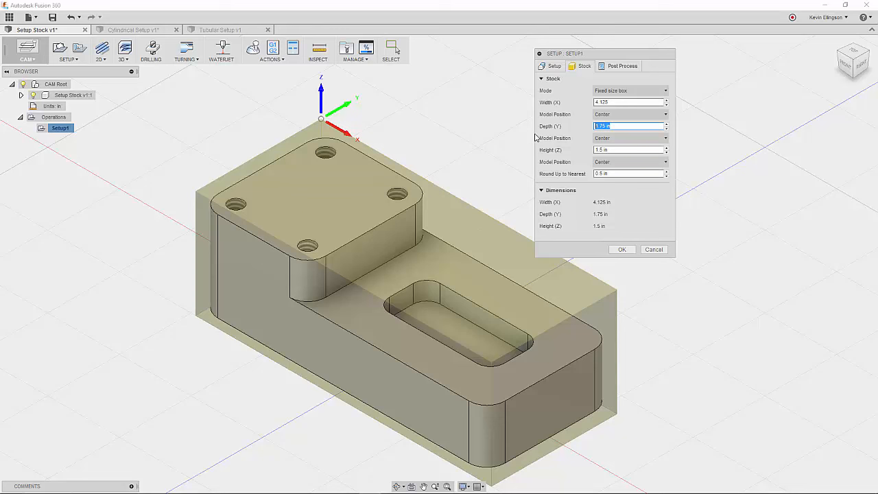
text(1.875)
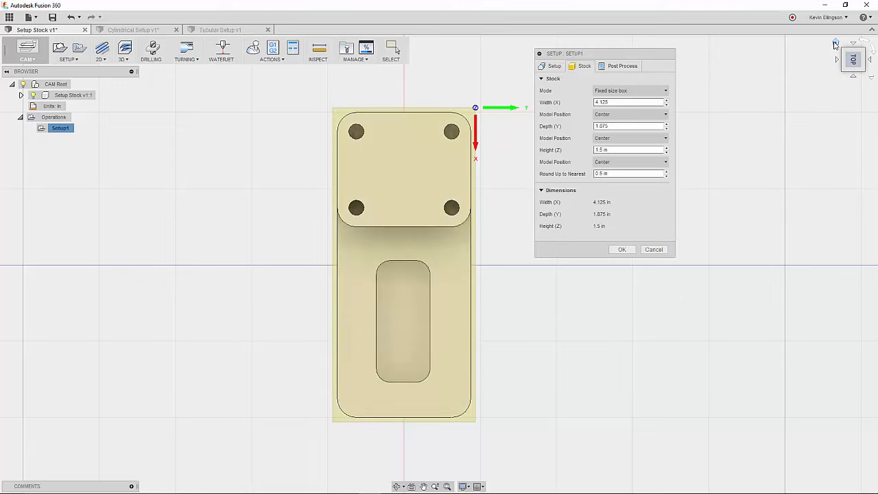
Inspect the enlarged 4.125 × 1.875 × 1.5 in stock from a 3D angle, then from the front
click(857, 66)
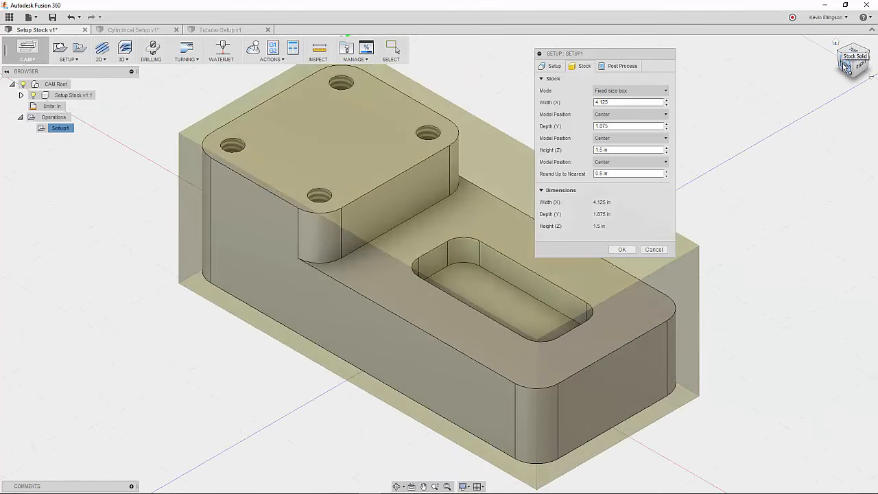
click(853, 60)
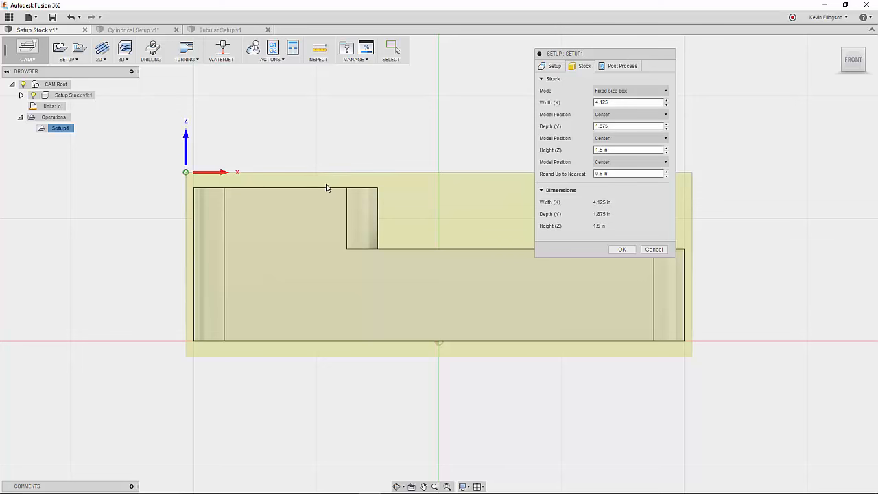
mouse_move(326, 179)
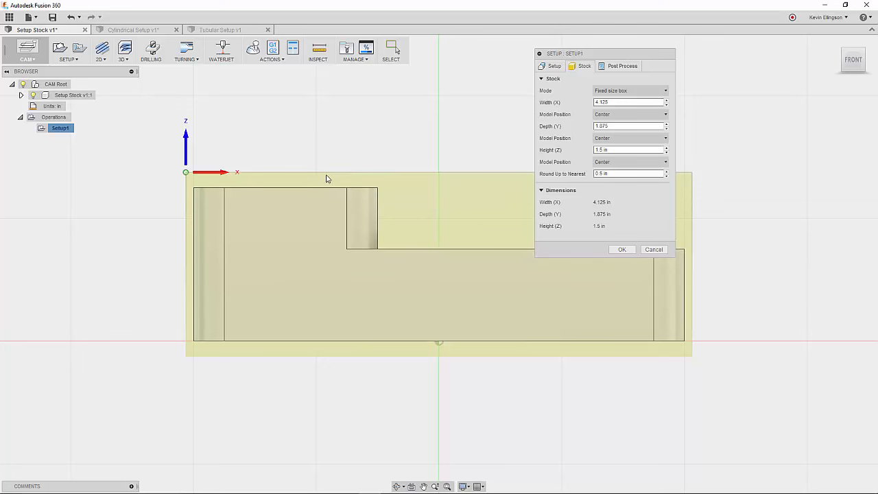
mouse_move(416, 359)
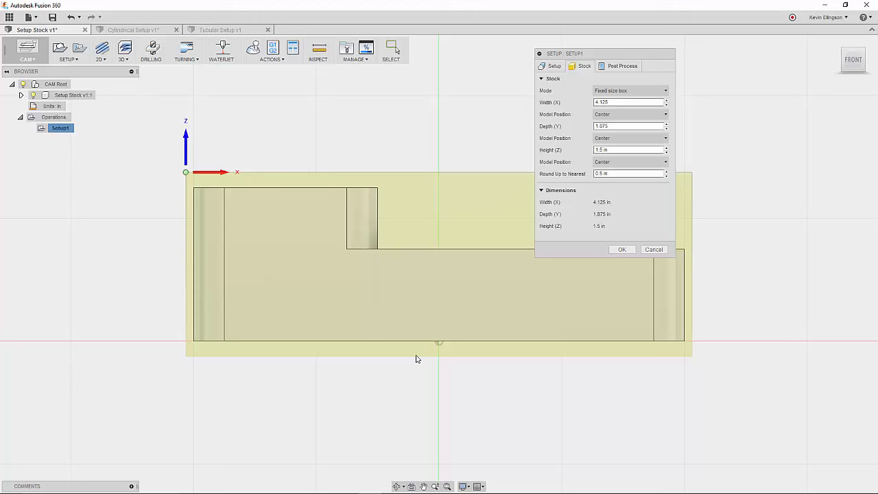
mouse_move(401, 366)
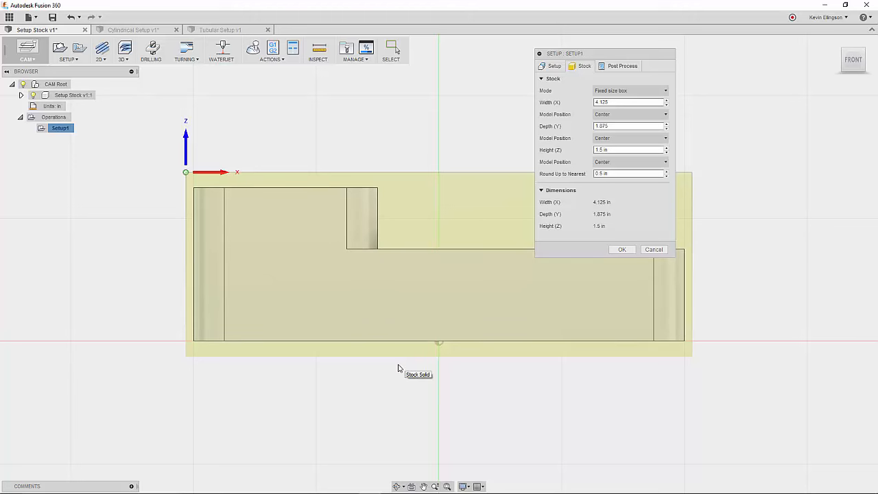
mouse_move(318, 180)
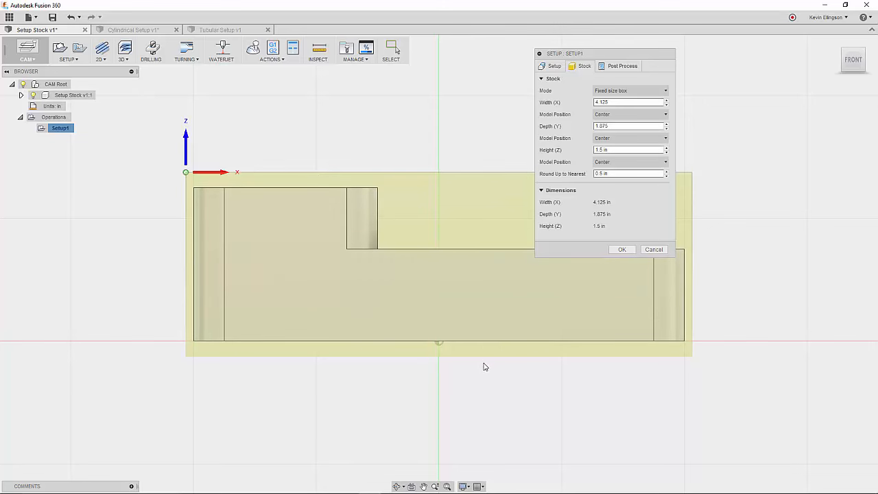
mouse_move(484, 367)
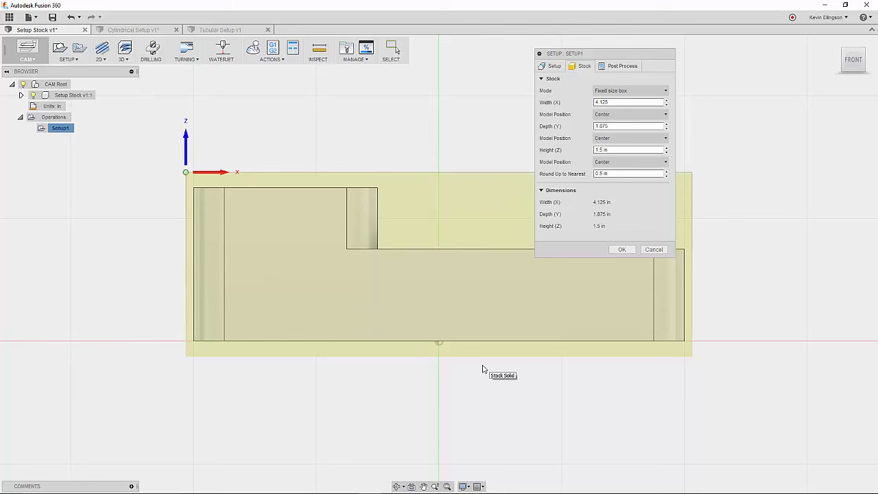
mouse_move(558, 113)
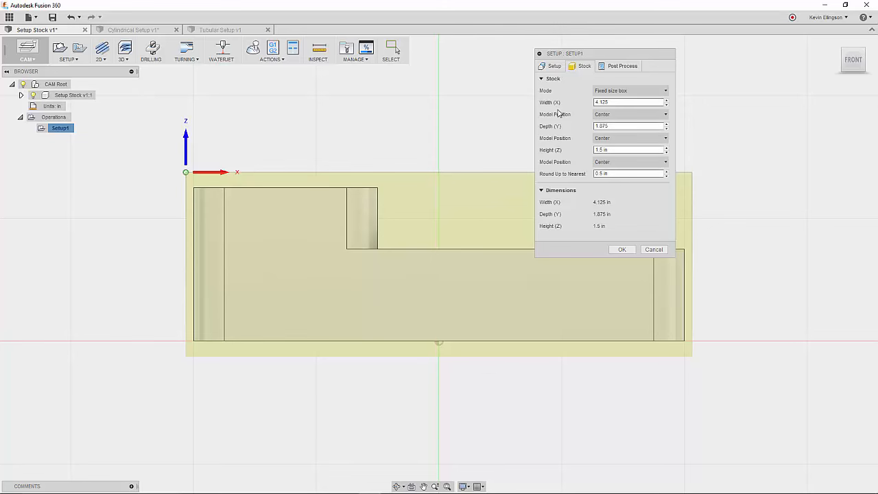
mouse_move(575, 141)
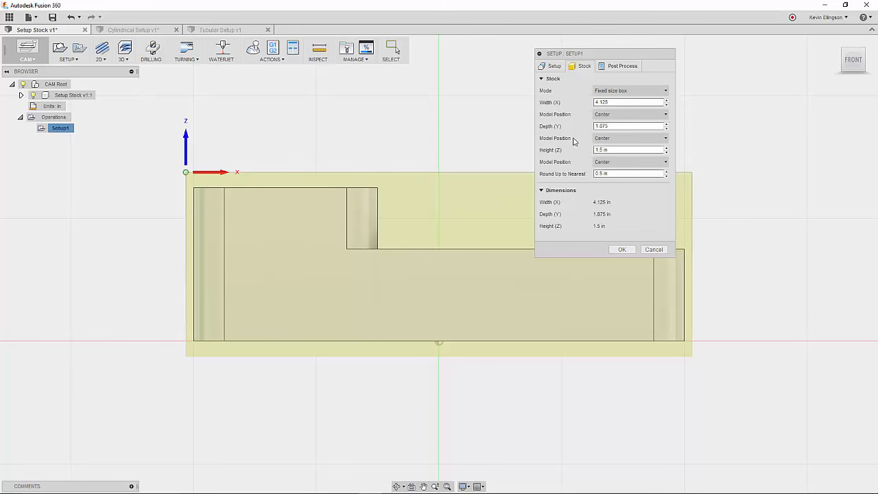
mouse_move(572, 114)
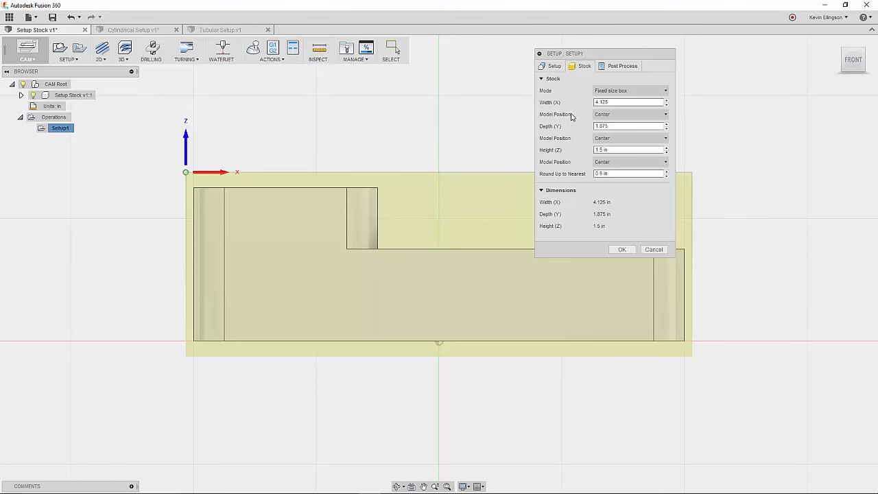
mouse_move(573, 134)
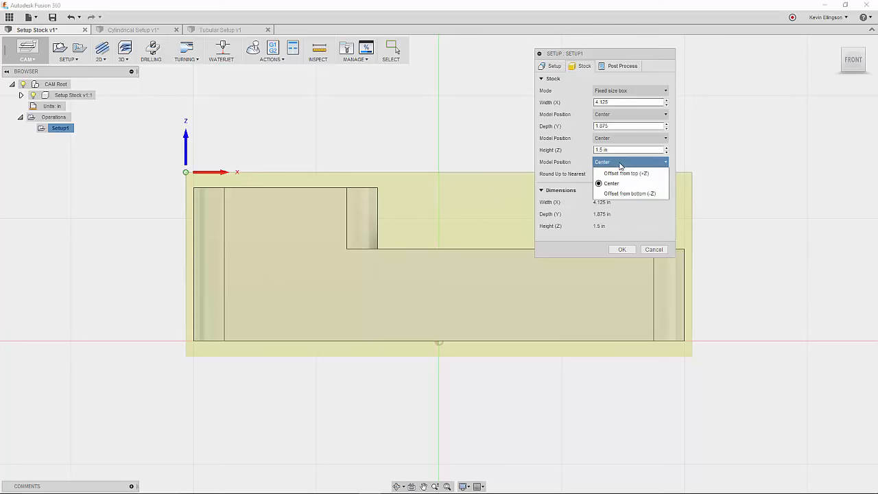
Set Z position to Offset from top with 0.02 in and confirm Setup1
click(626, 173)
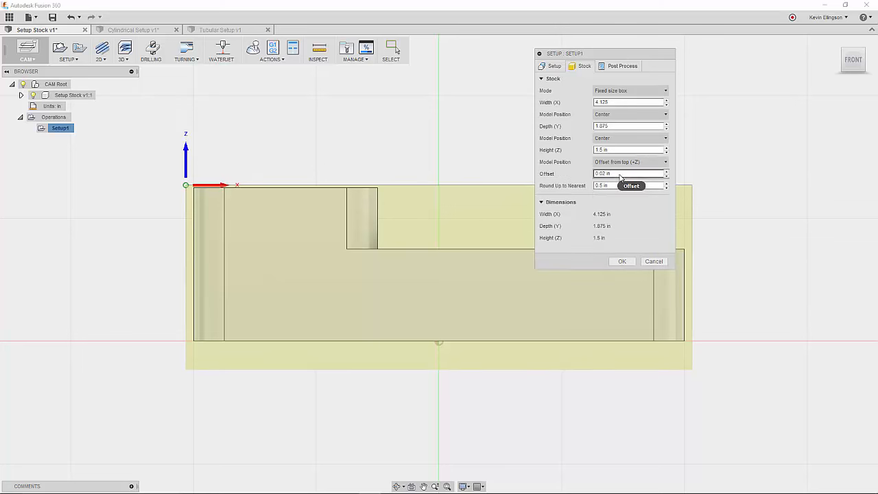
mouse_move(271, 189)
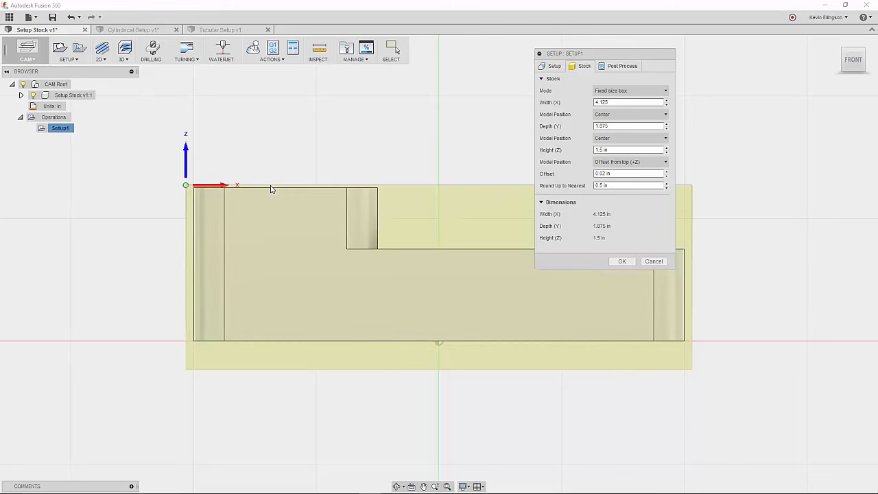
mouse_move(614, 173)
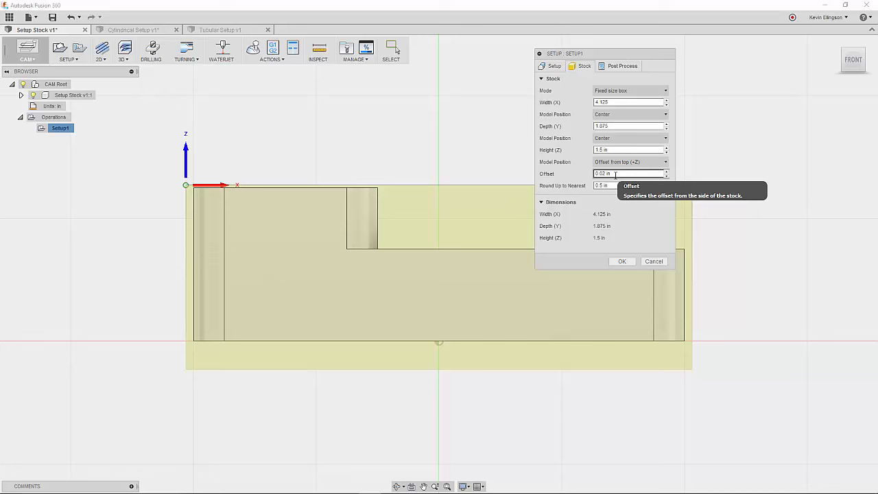
mouse_move(532, 183)
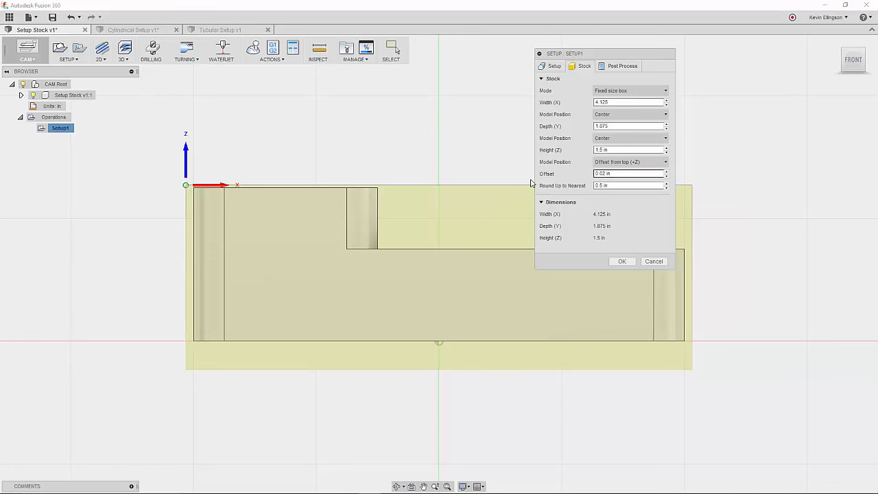
mouse_move(369, 192)
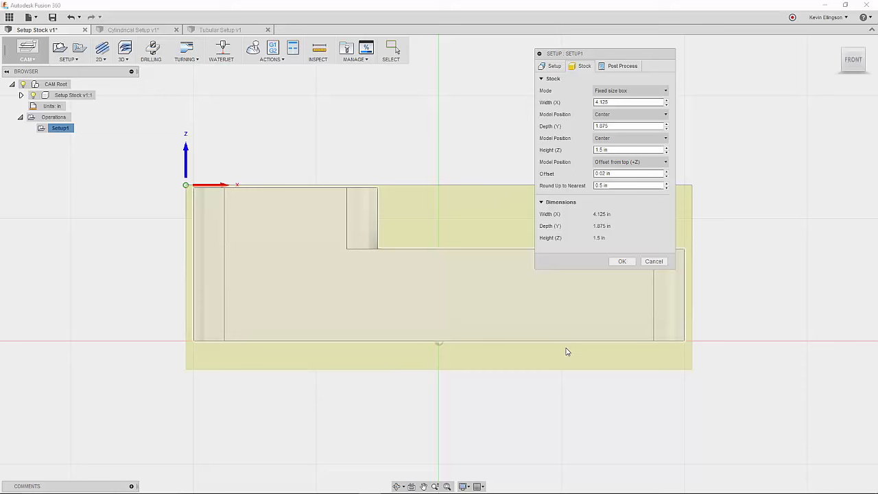
mouse_move(449, 238)
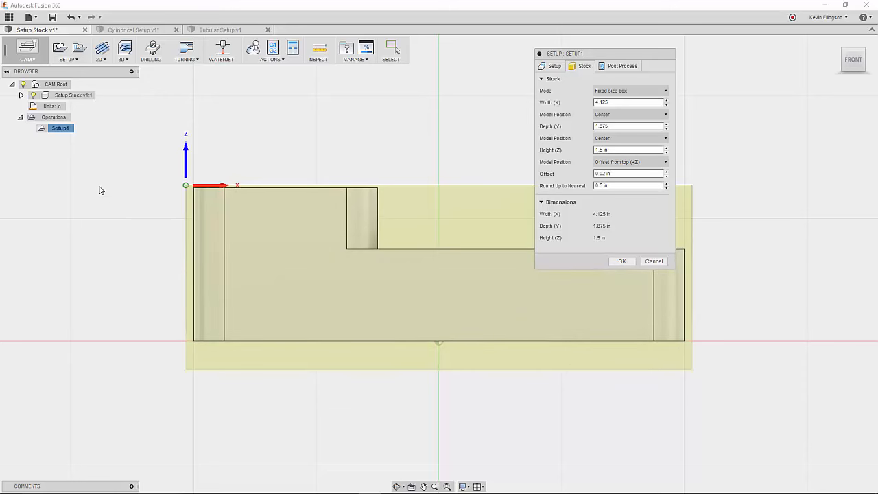
mouse_move(100, 190)
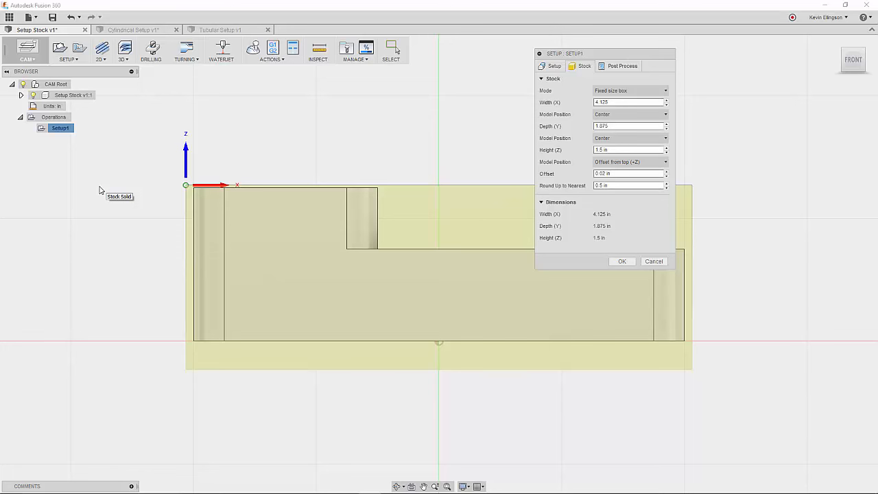
mouse_move(534, 386)
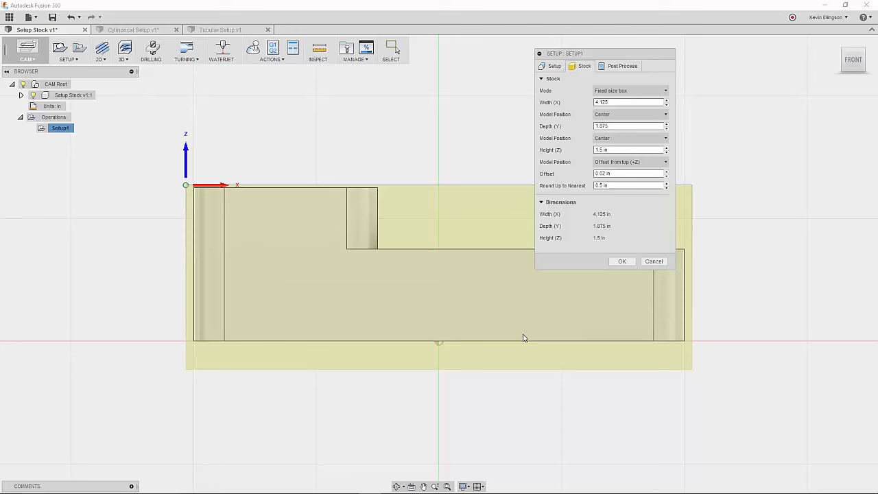
mouse_move(466, 360)
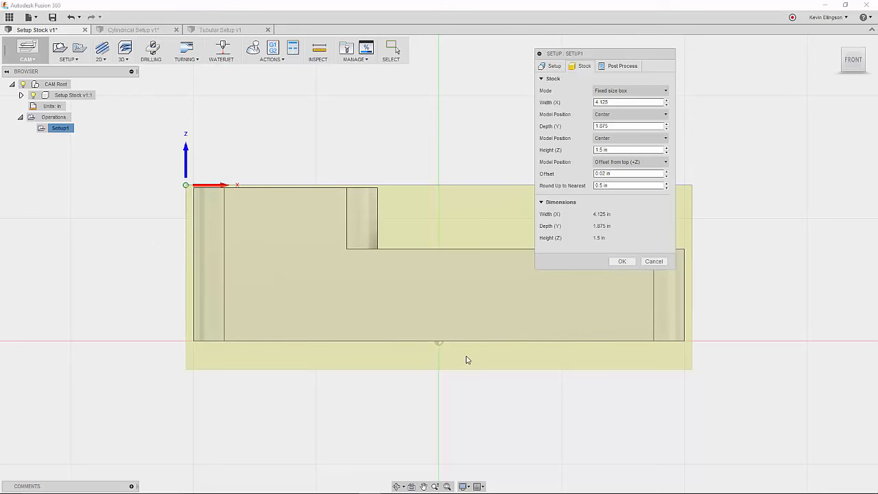
mouse_move(703, 196)
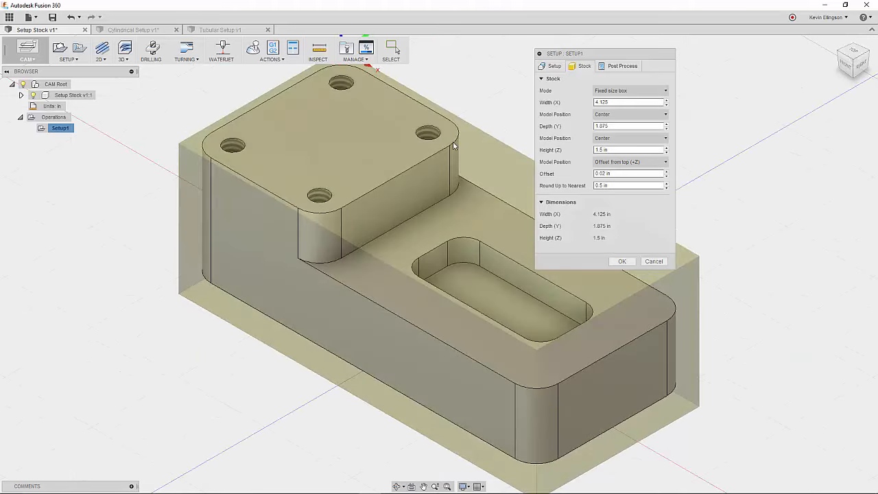
mouse_move(187, 286)
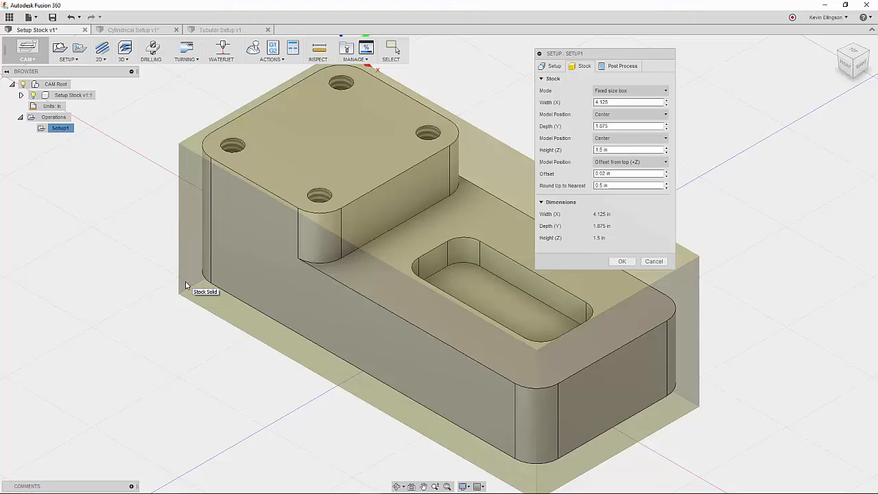
click(621, 261)
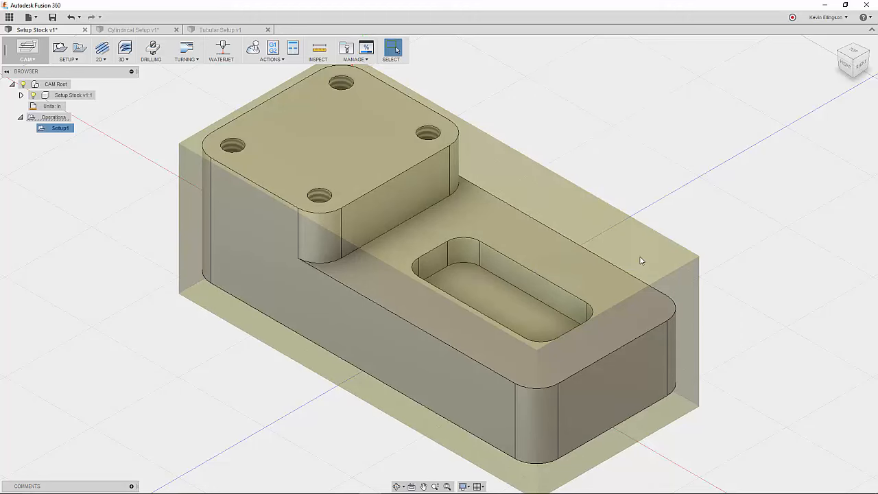
mouse_move(125, 33)
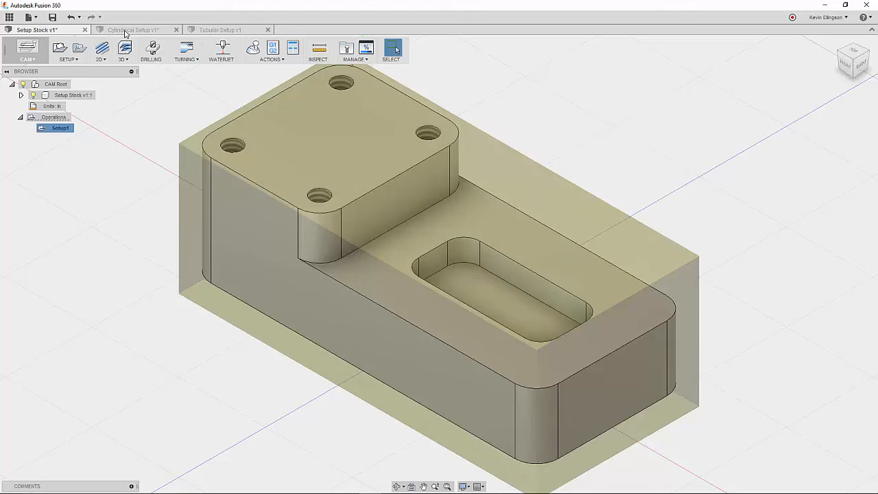
Open the Cylindrical Setup v1 design and show Setup1's Stock settings
click(134, 30)
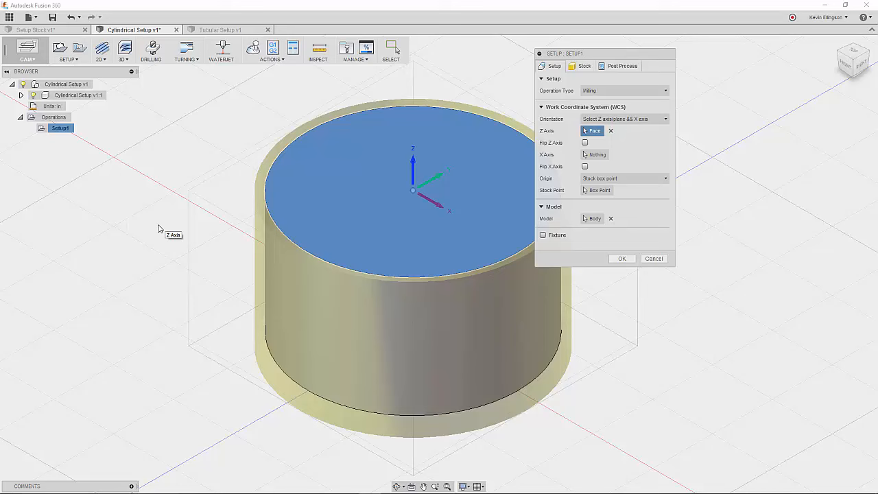
mouse_move(116, 184)
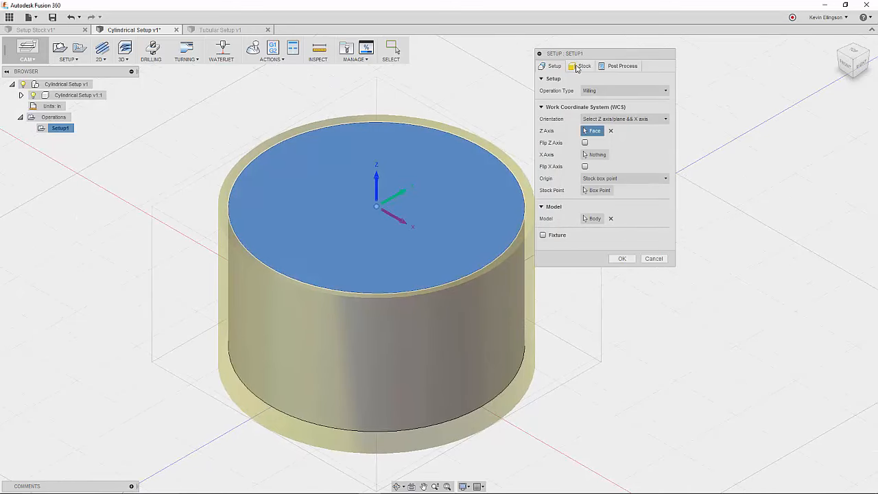
click(582, 66)
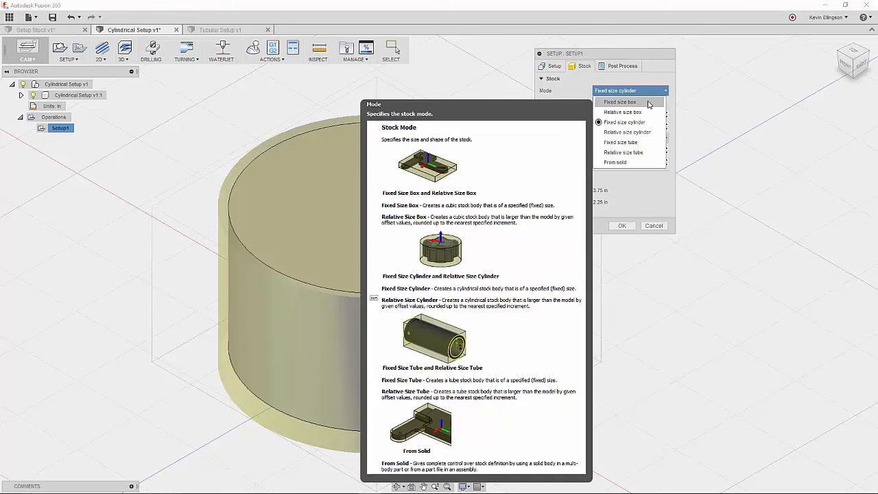
mouse_move(650, 135)
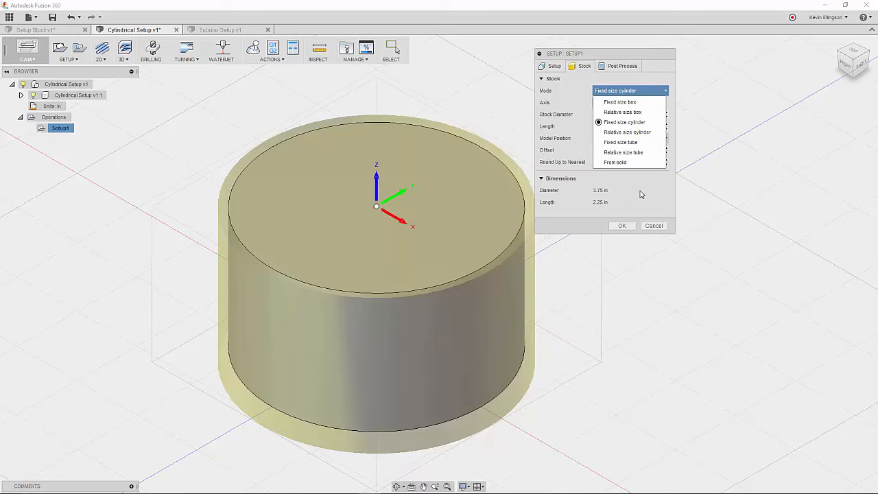
Keep Fixed size cylinder stock and view the part from the front
click(624, 122)
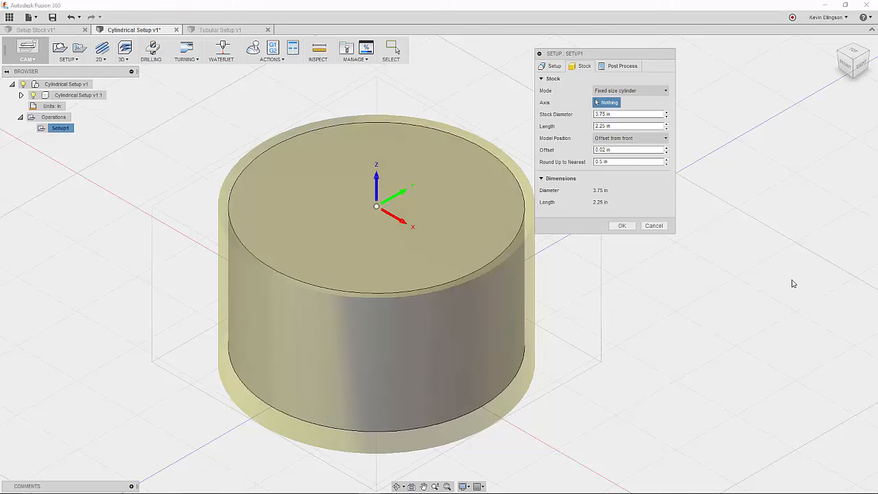
mouse_move(792, 261)
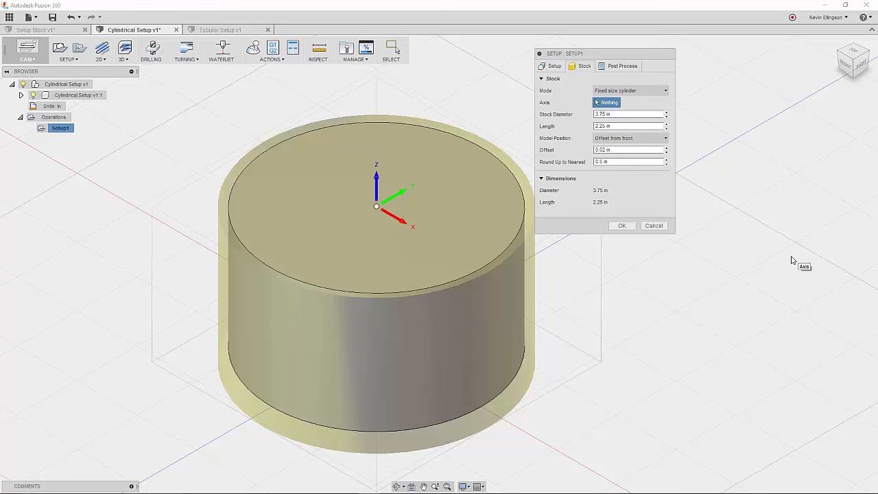
mouse_move(786, 252)
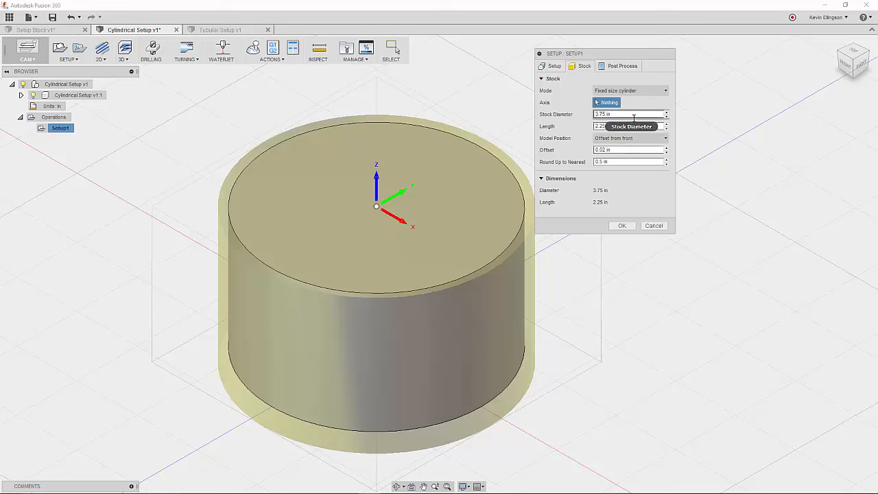
mouse_move(621, 190)
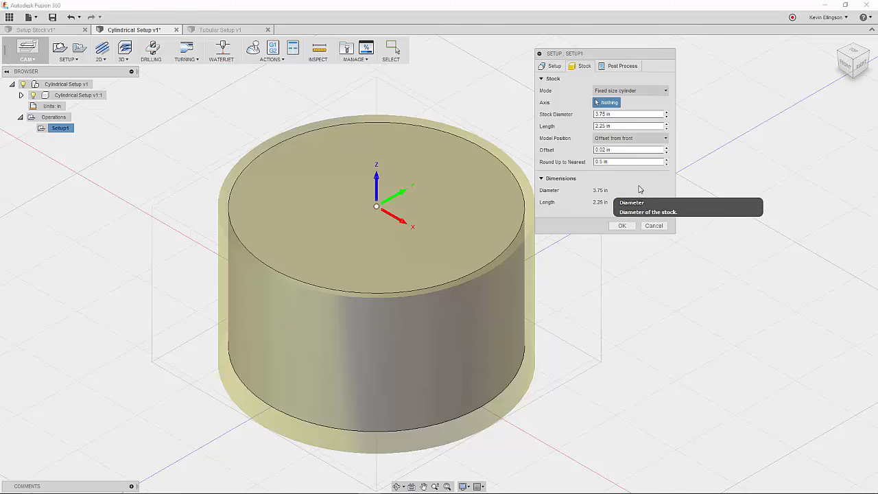
mouse_move(853, 60)
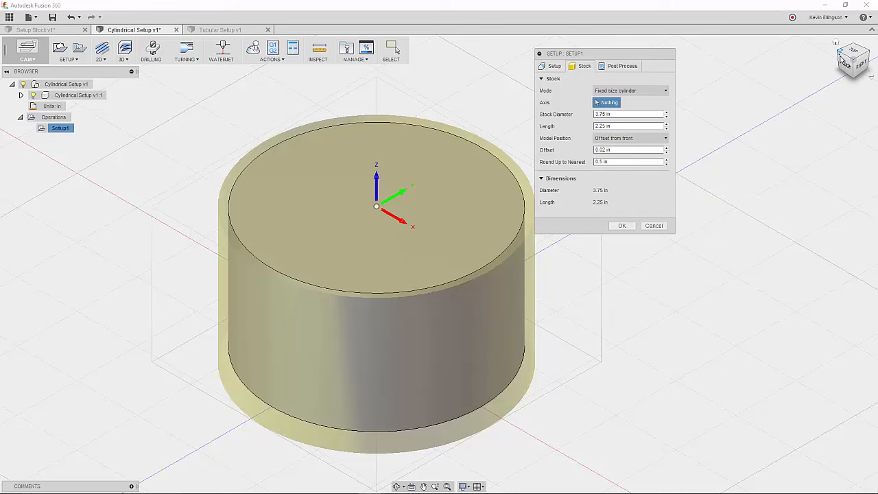
click(853, 59)
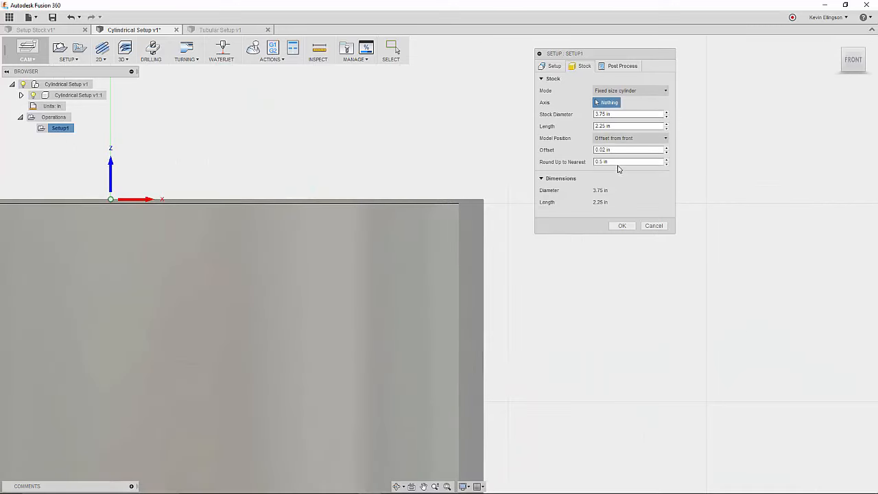
Set the cylinder stock's model position to Offset from front with 0.02 in
click(624, 150)
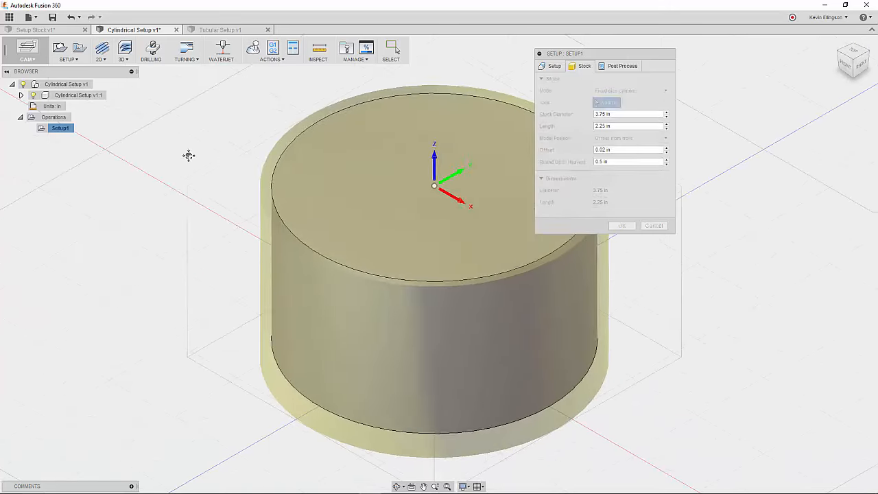
Open the Tubular Setup v1 design and edit its Setup1
click(220, 30)
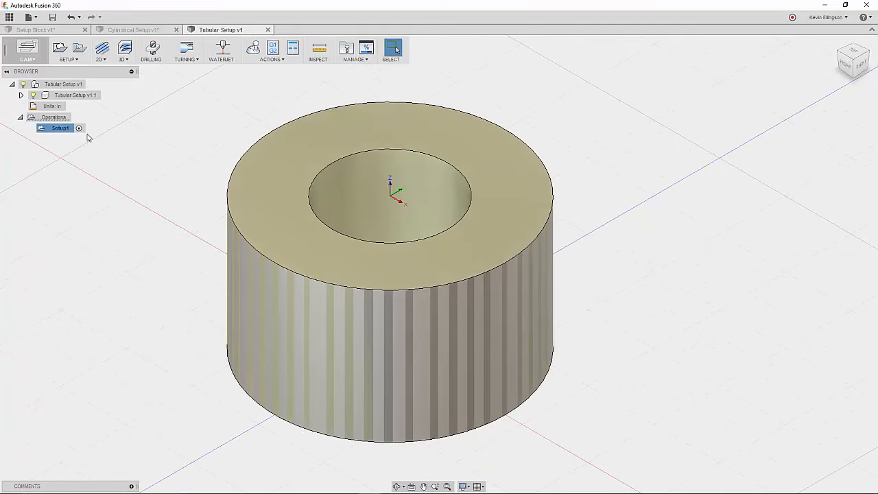
double_click(60, 127)
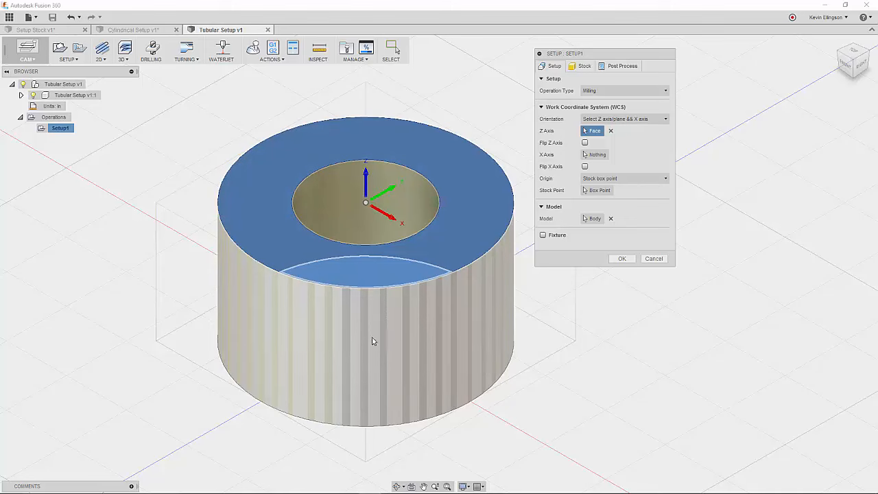
mouse_move(376, 311)
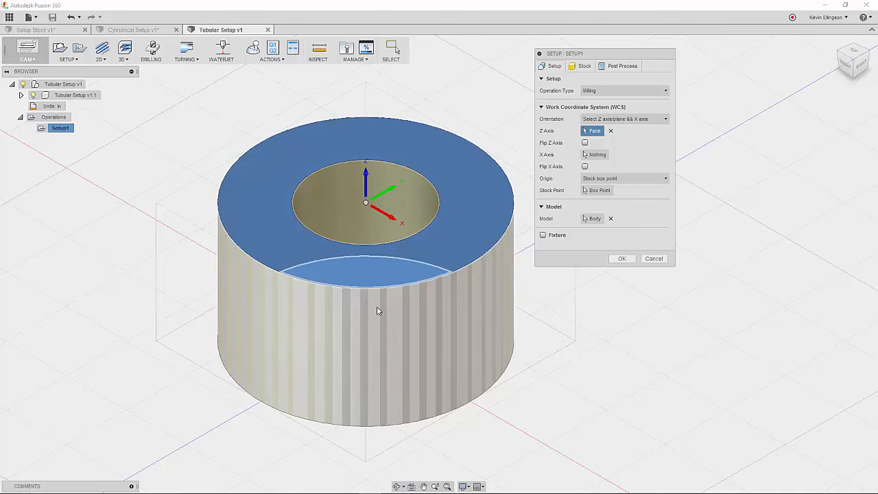
mouse_move(625, 320)
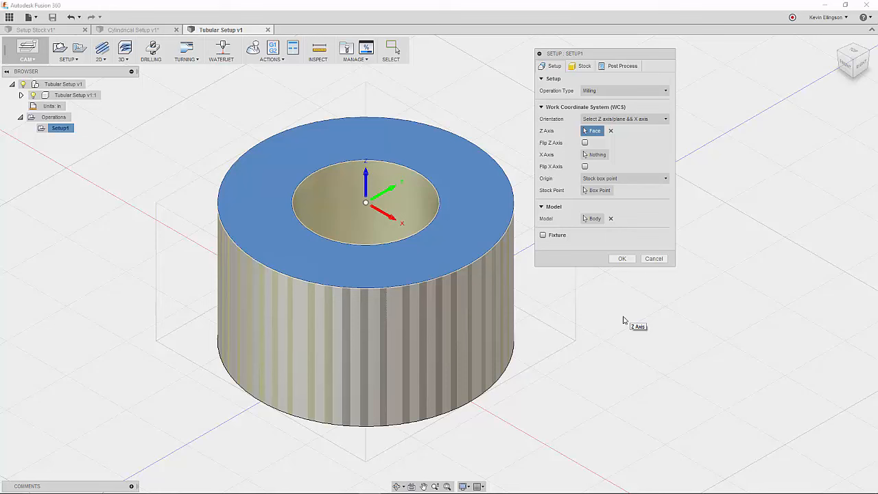
mouse_move(459, 322)
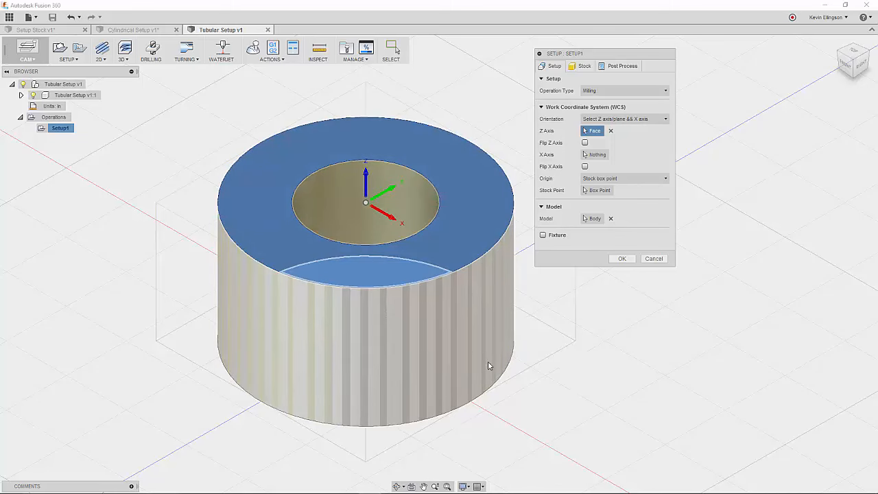
mouse_move(584, 360)
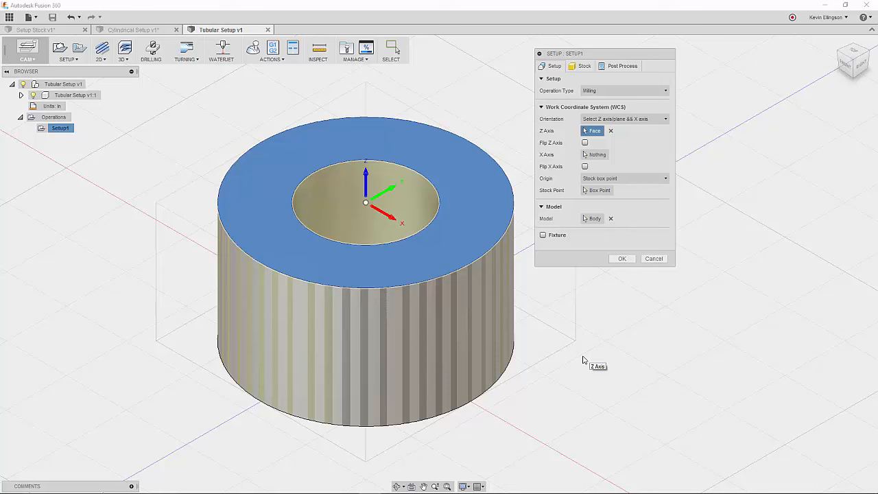
mouse_move(579, 128)
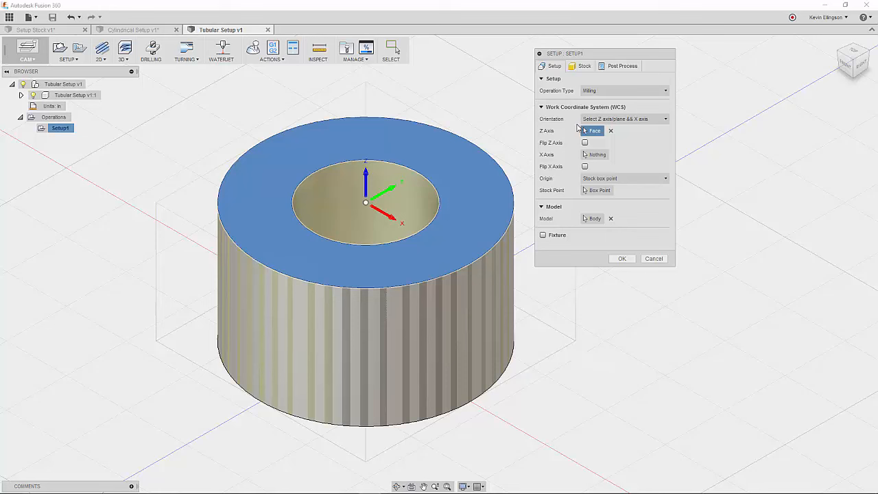
Choose Fixed size tube stock with 3.75 in outer and 1.625 in inner diameter
click(585, 66)
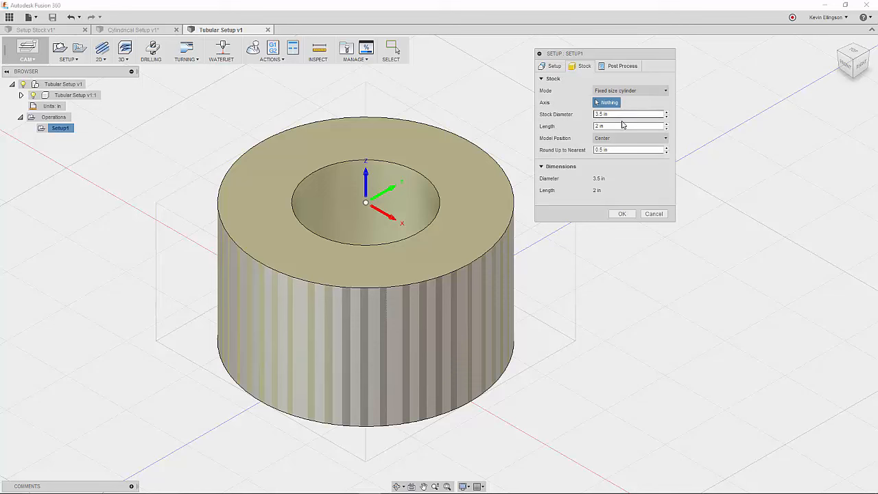
mouse_move(638, 194)
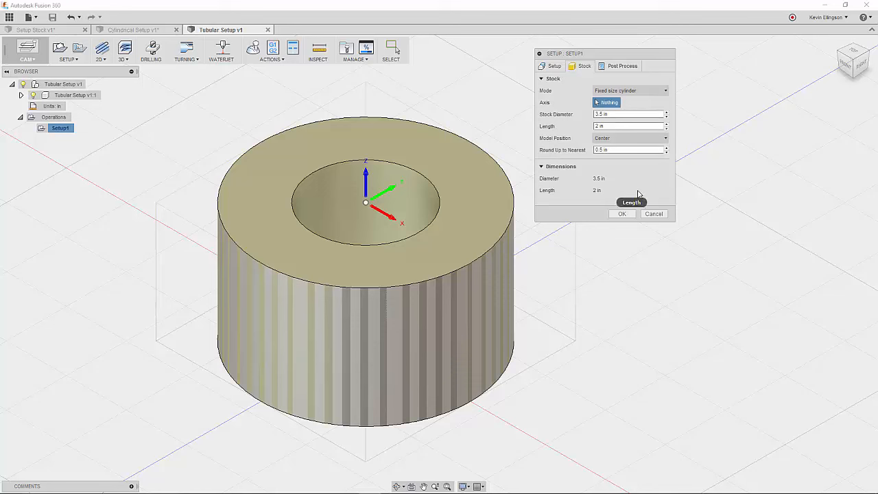
mouse_move(643, 125)
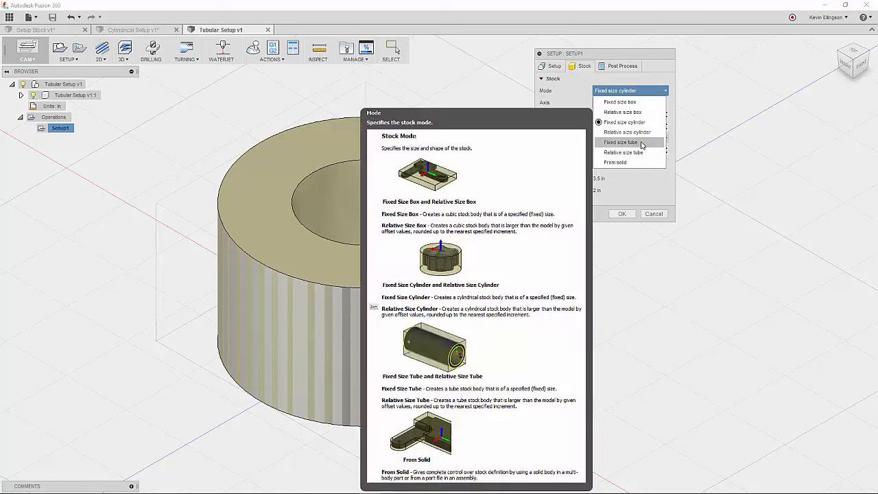
click(623, 152)
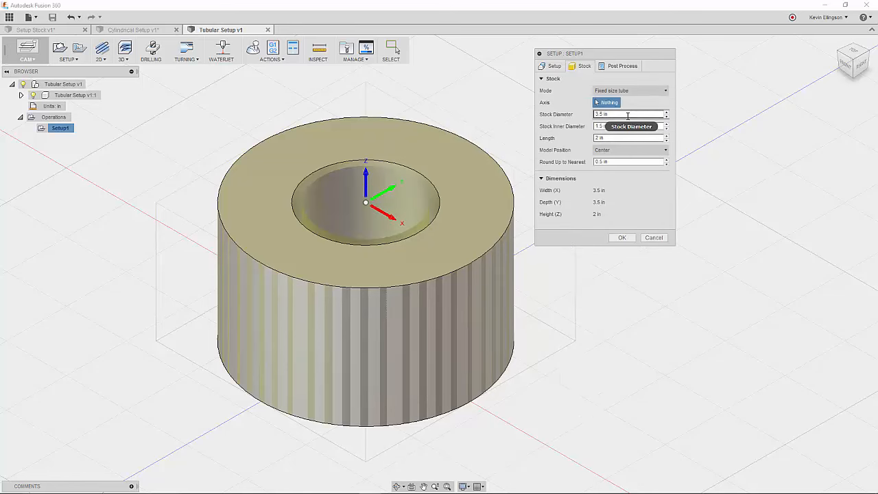
mouse_move(627, 138)
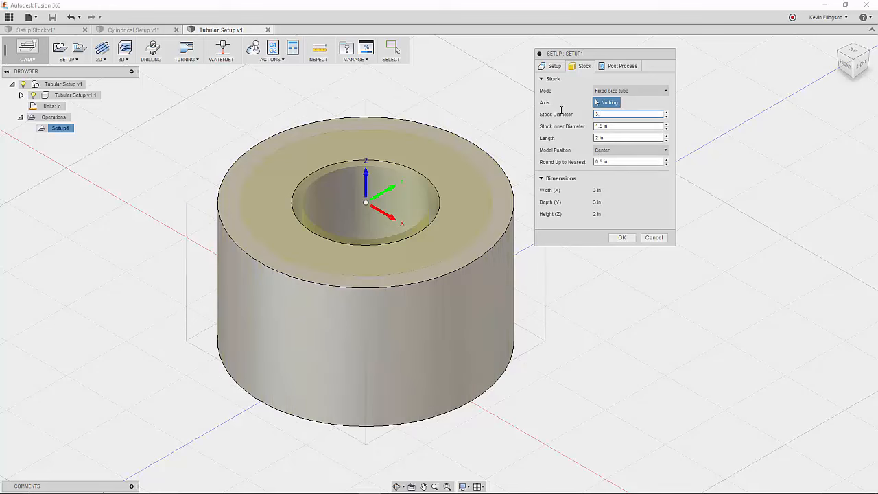
text(3.75)
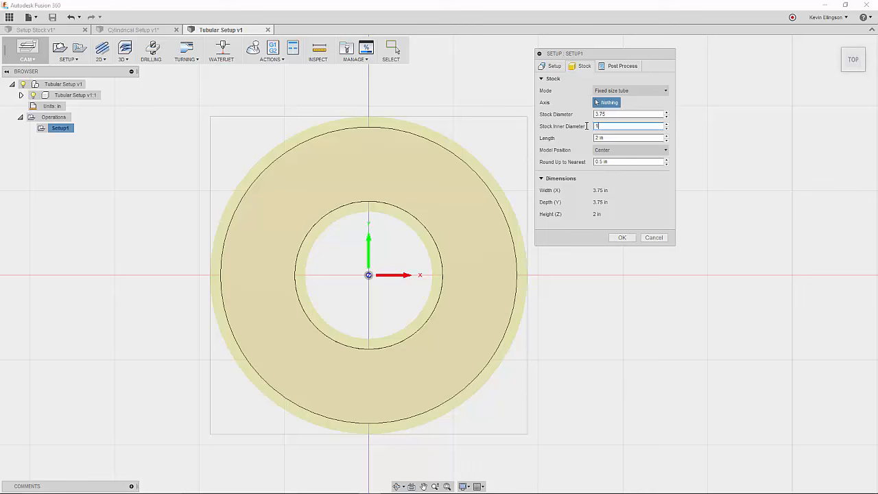
text(1.625)
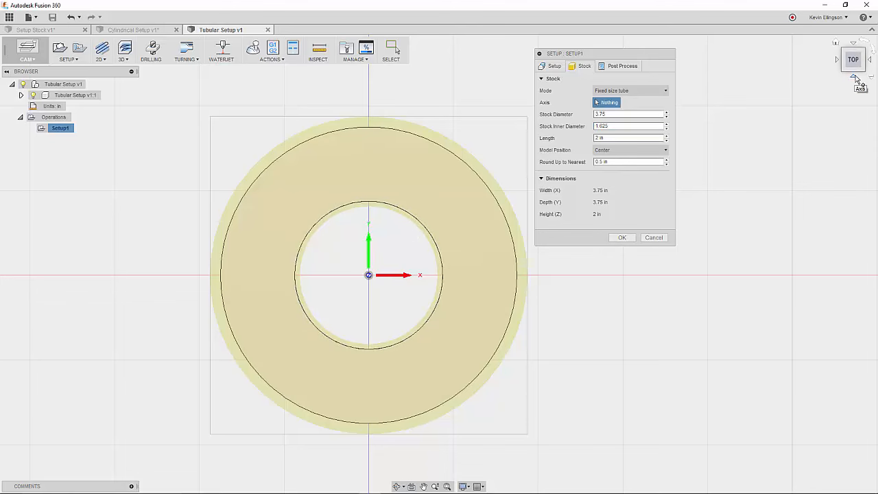
From the front view, set the tube length to 2.25 in and choose the model position
click(854, 59)
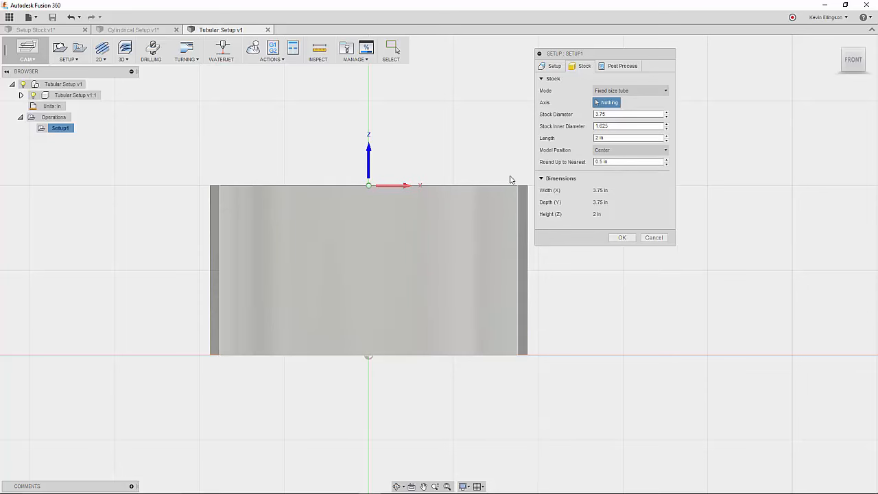
triple_click(628, 137)
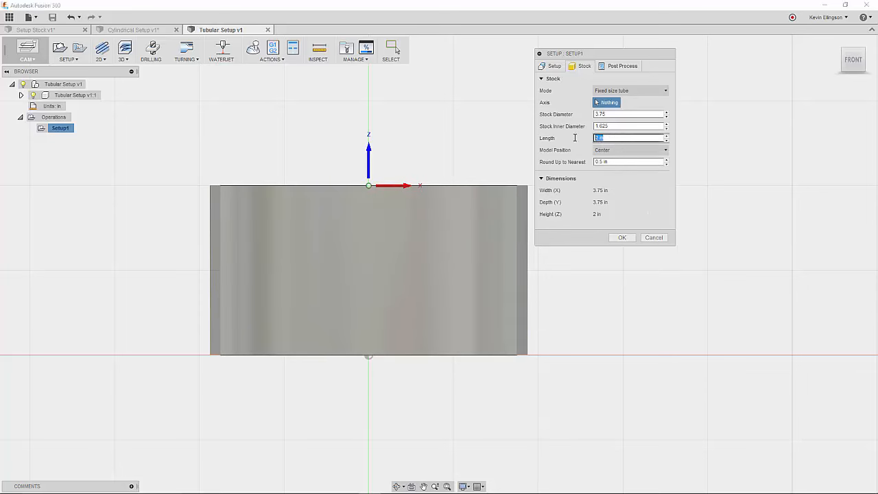
text(2.5)
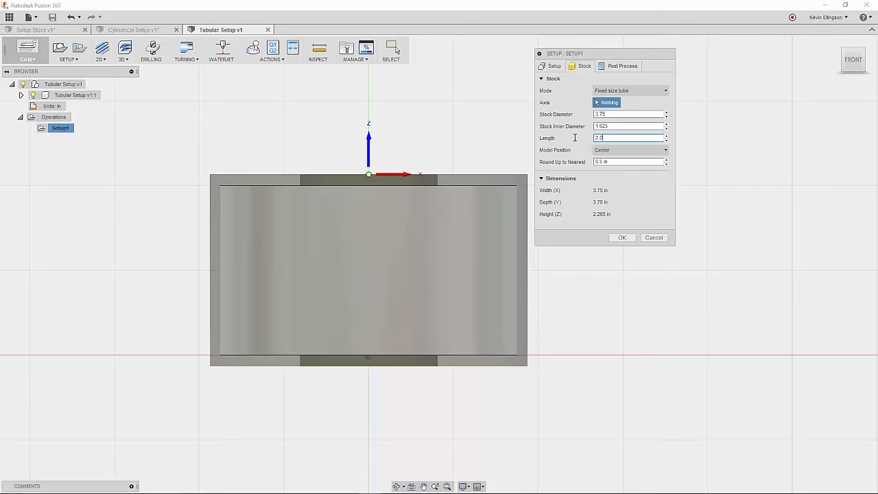
text(2.25)
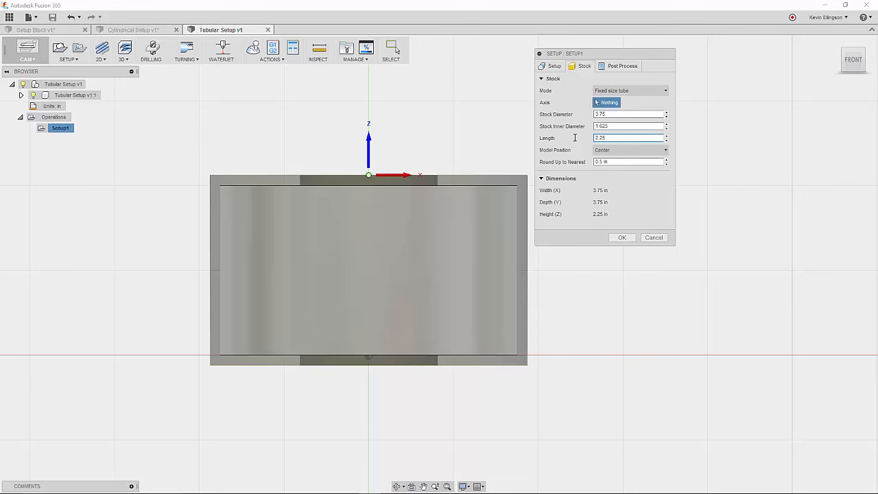
mouse_move(592, 156)
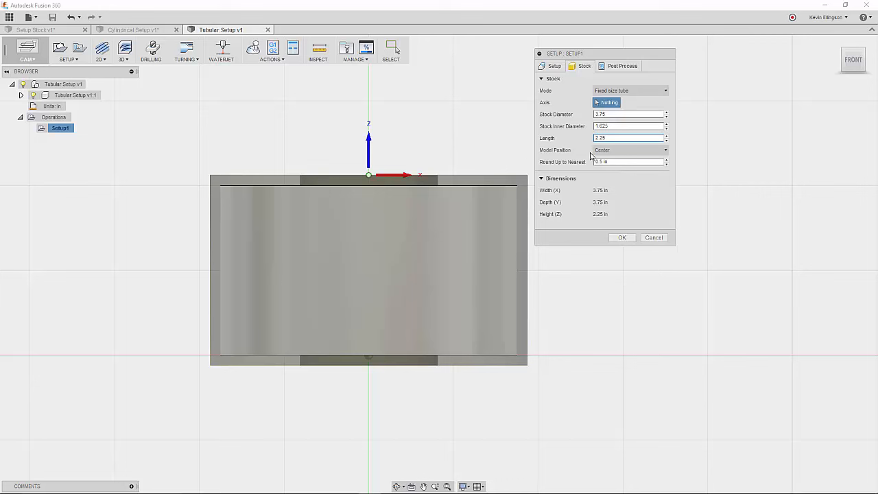
click(628, 149)
text(.02)
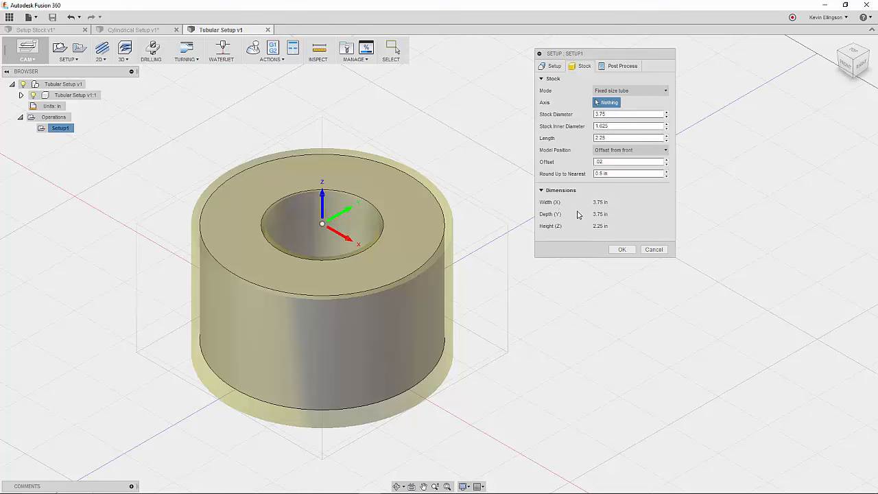
mouse_move(557, 201)
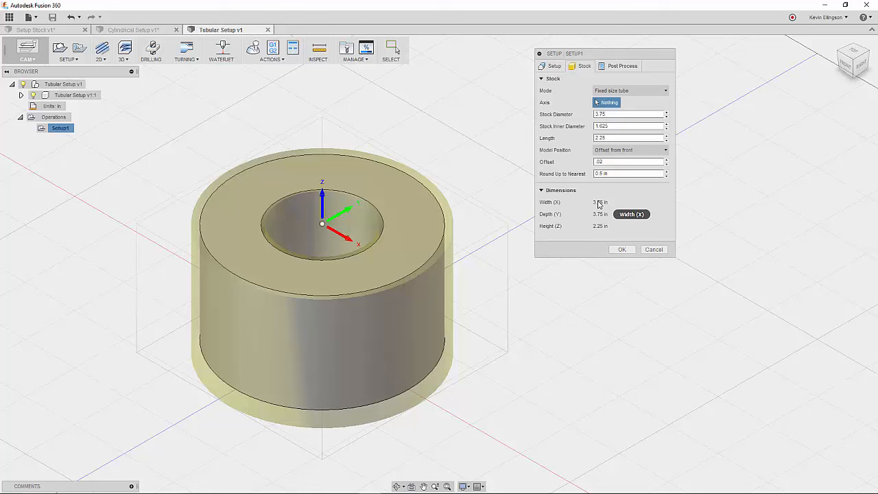
mouse_move(599, 218)
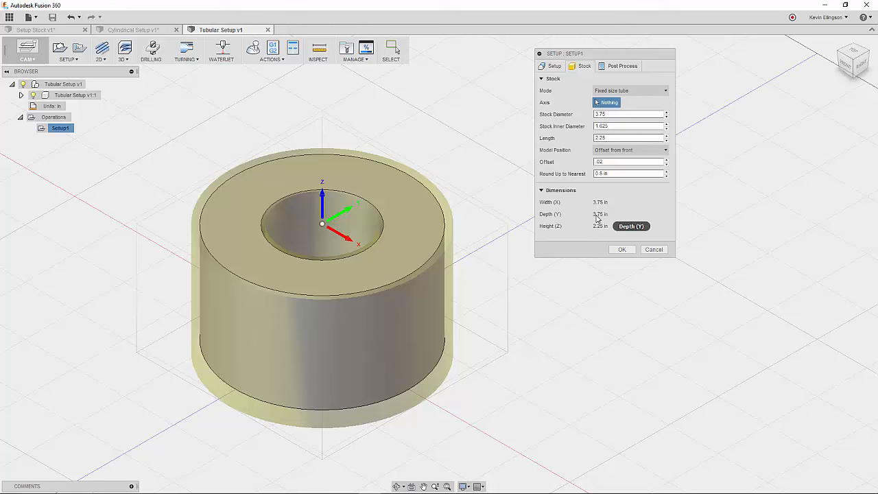
mouse_move(580, 226)
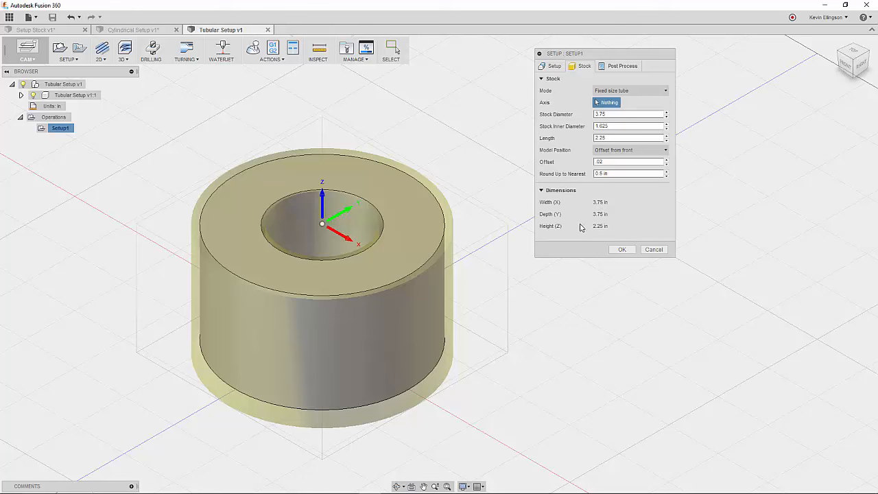
mouse_move(599, 214)
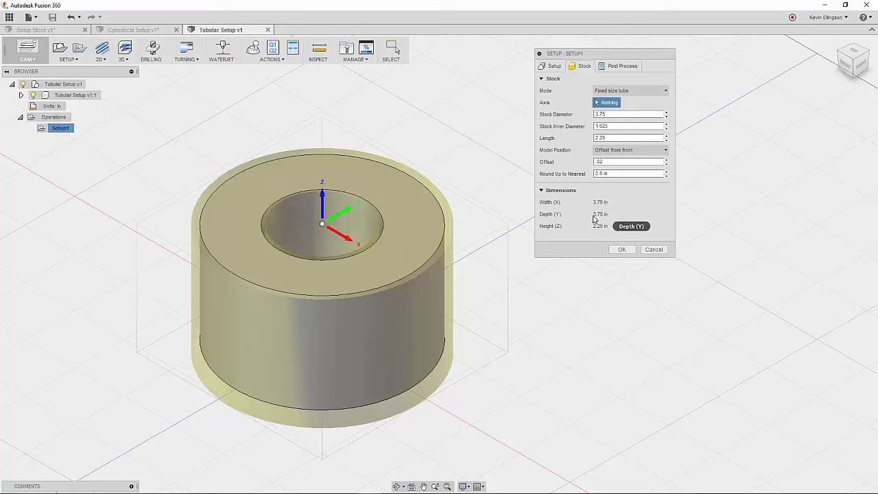
mouse_move(592, 230)
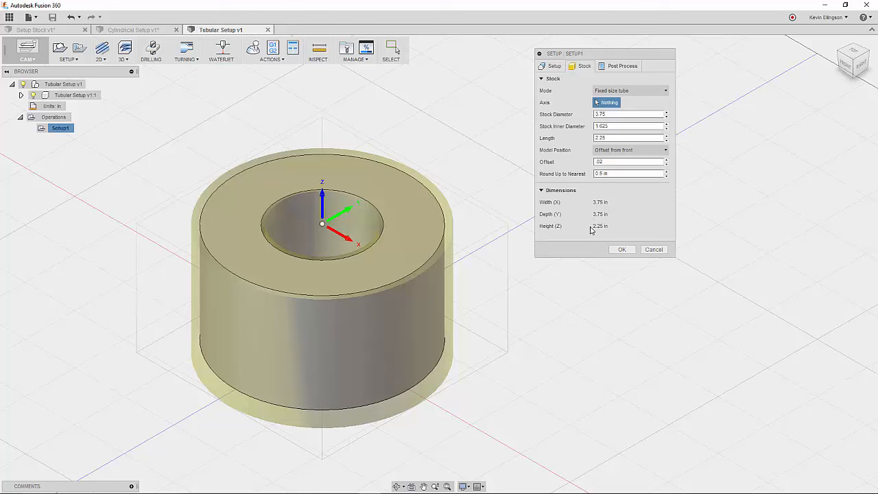